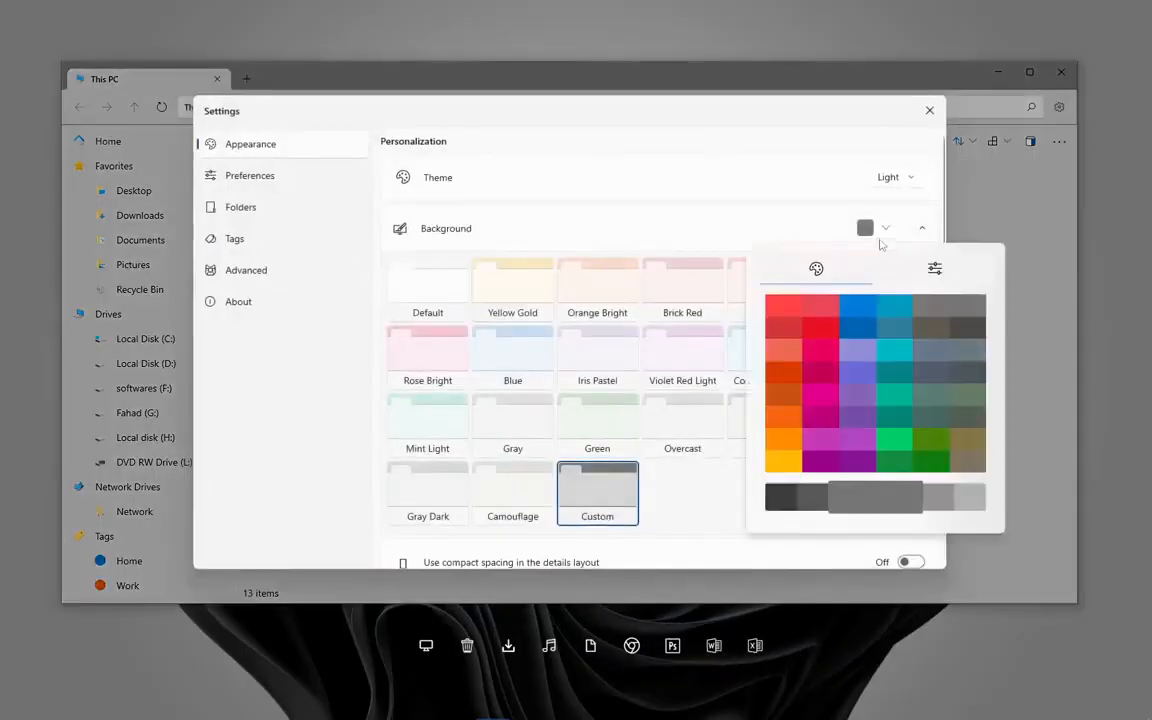
Step: Give Files a purple custom background with the Default theme, then close the window
click(857, 372)
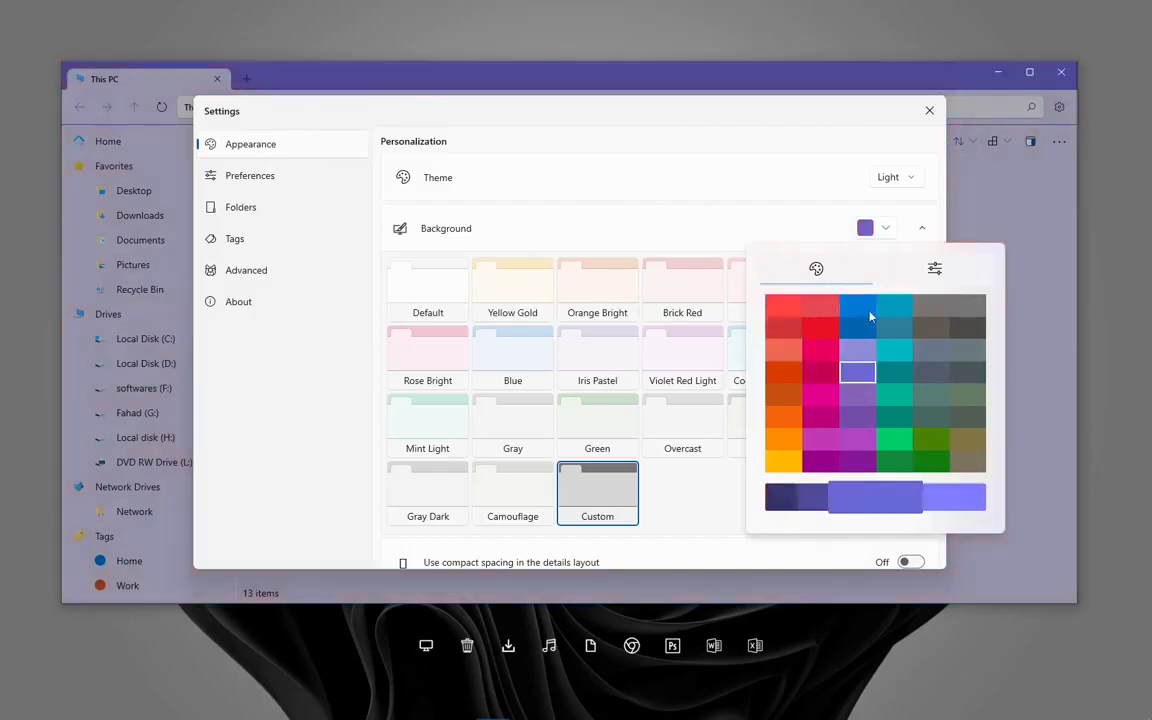
click(820, 440)
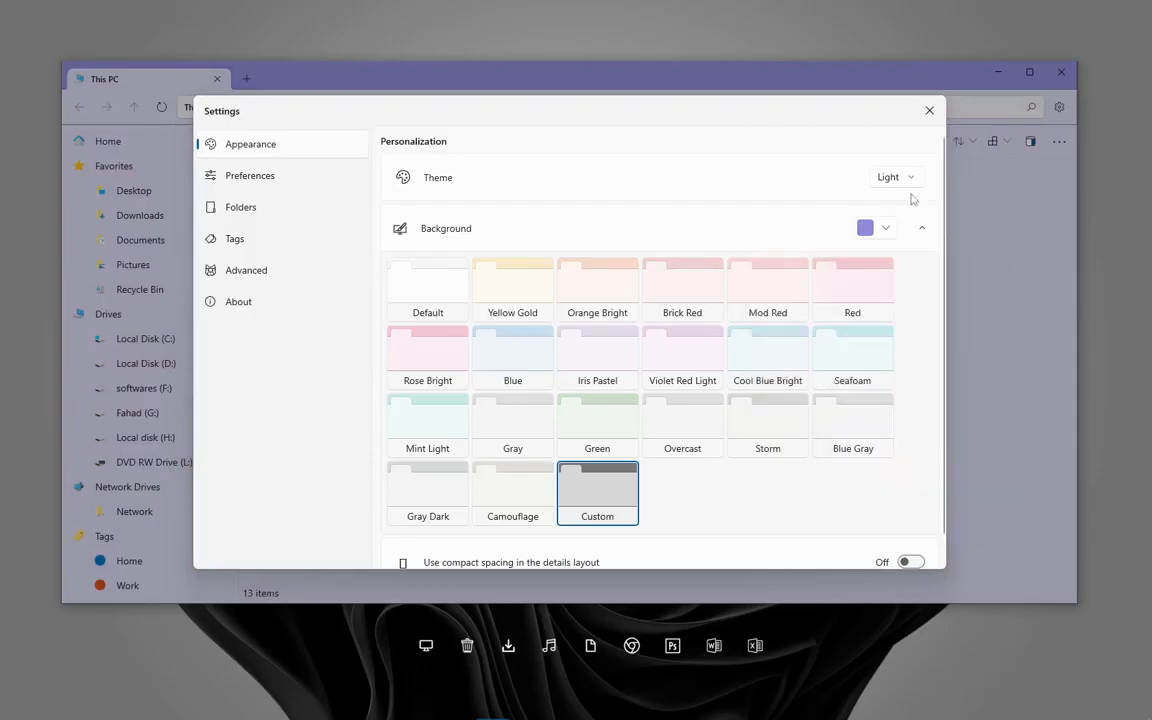
click(895, 177)
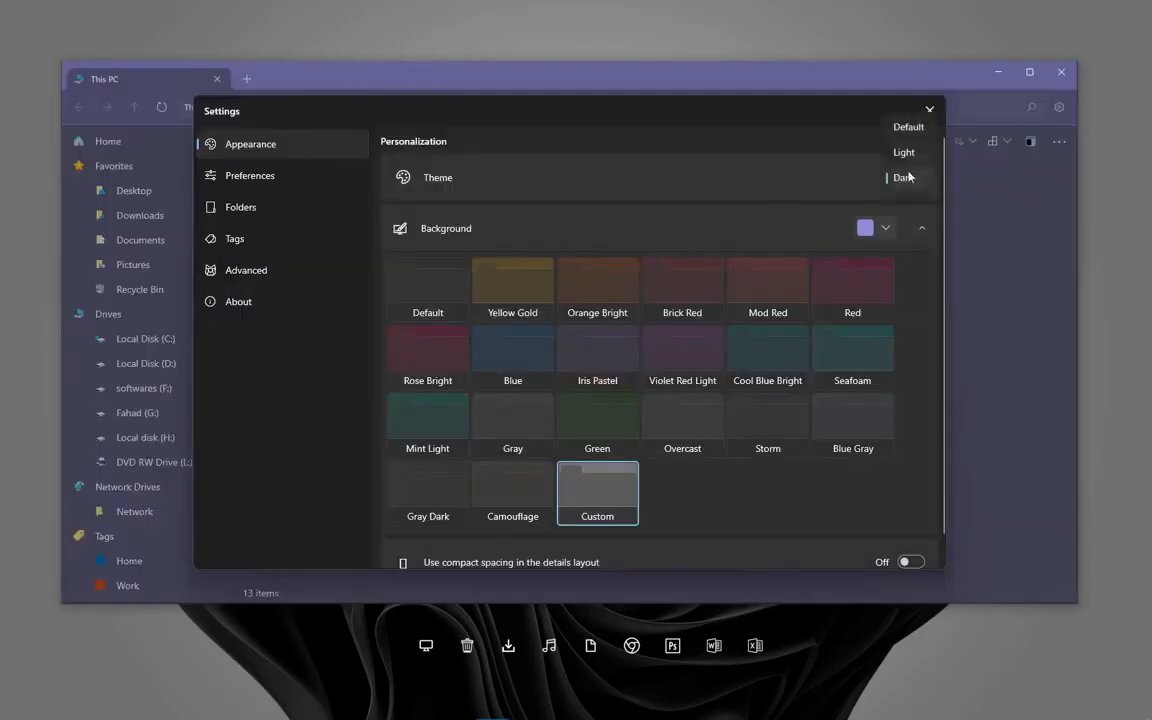
click(907, 127)
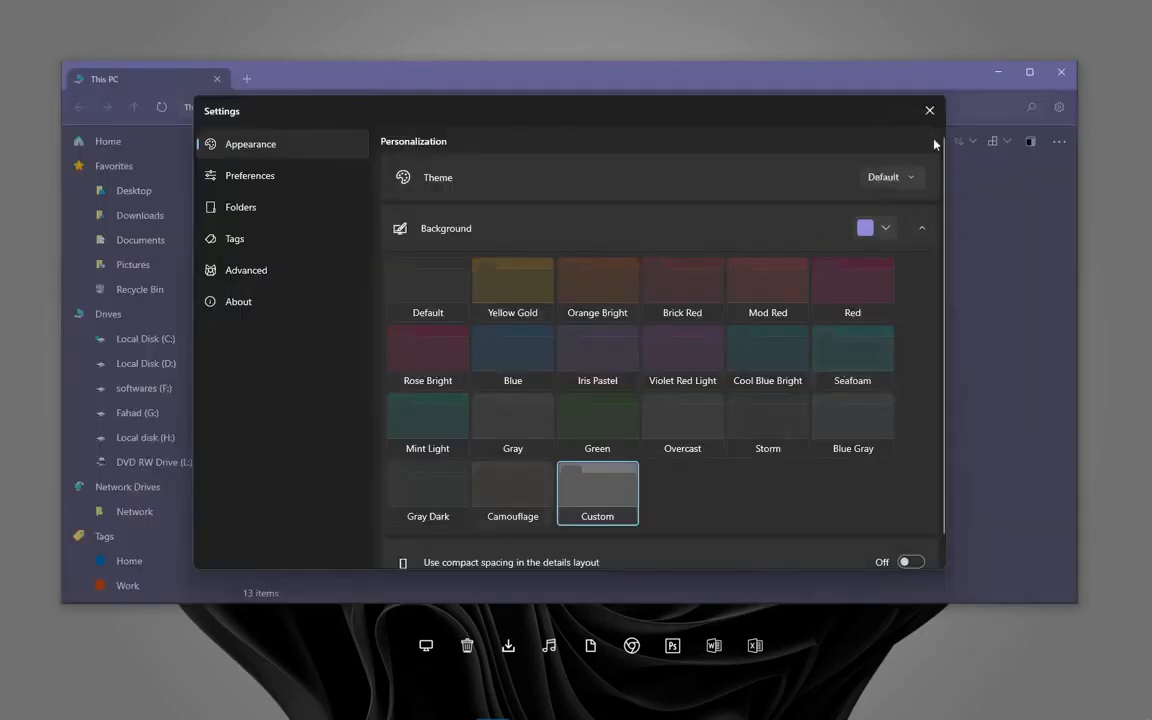
click(928, 110)
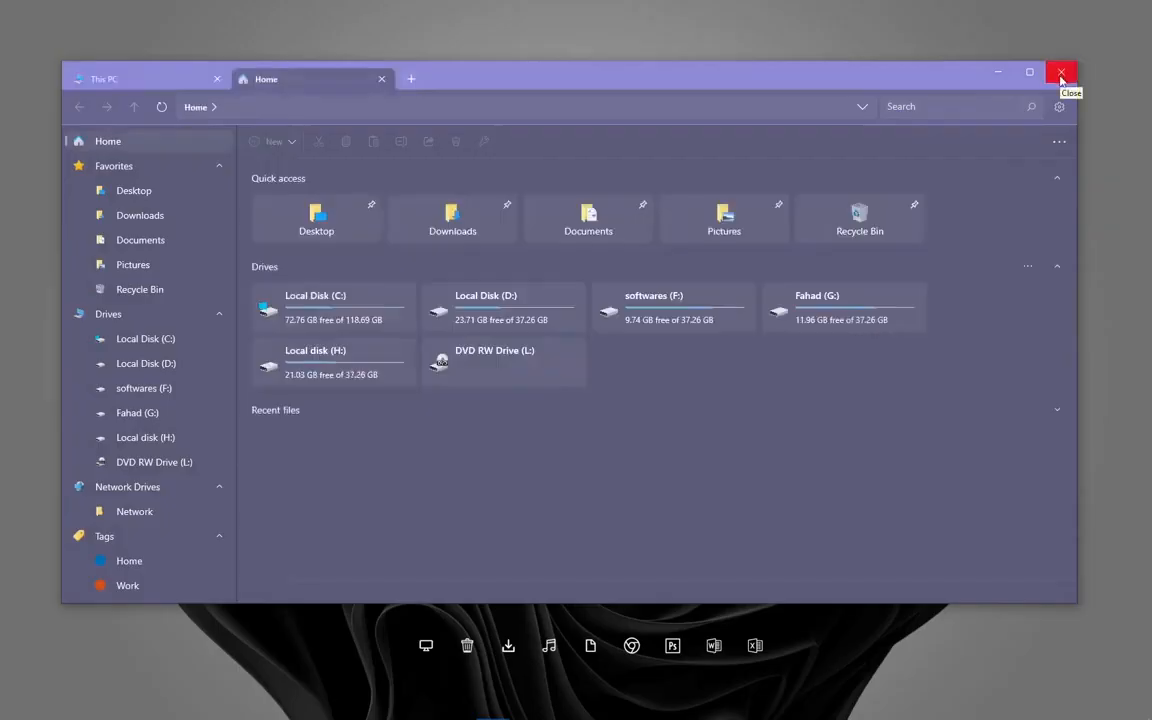
click(1061, 72)
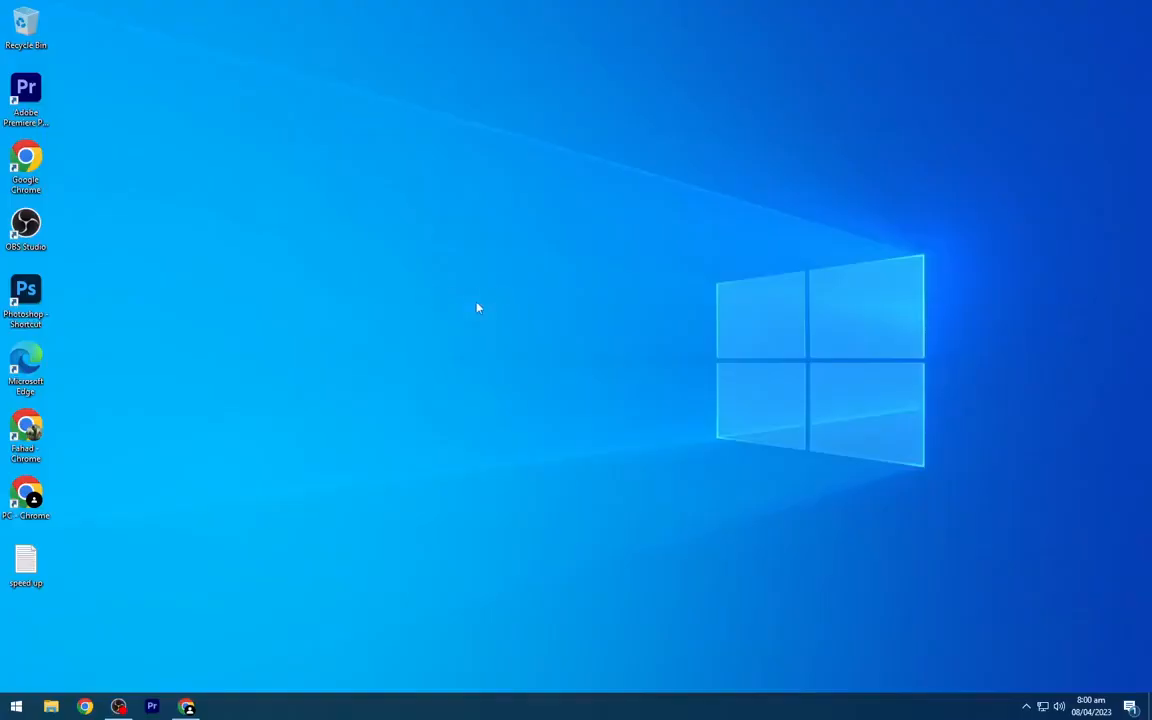
mouse_move(240, 619)
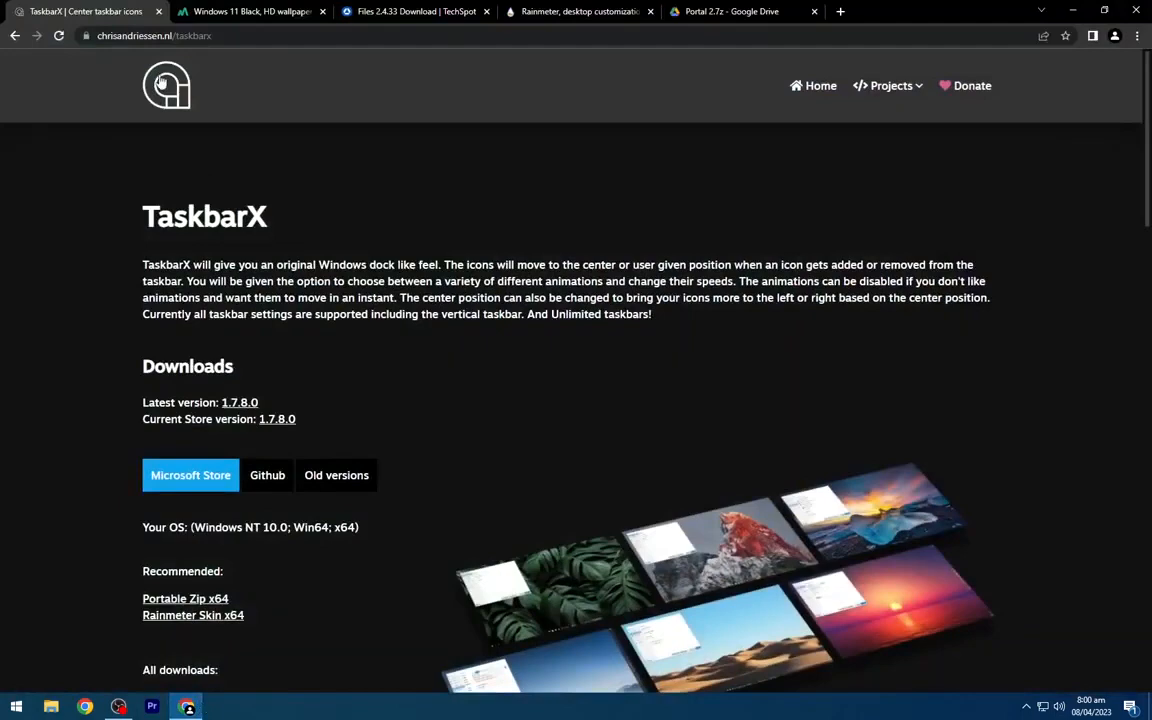
Step: Download the TaskbarX portable zip and the 1680x1050 Windows 11 Black wallpaper peakpx.jpg
double_click(204, 217)
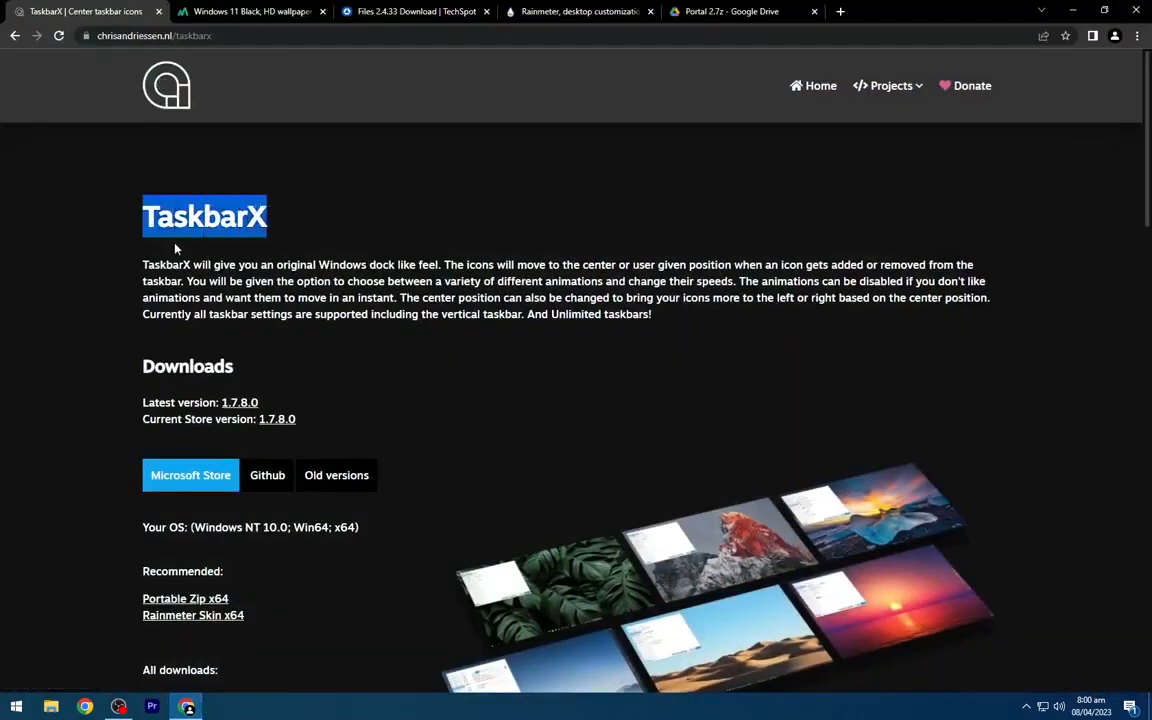
scroll(down, 3)
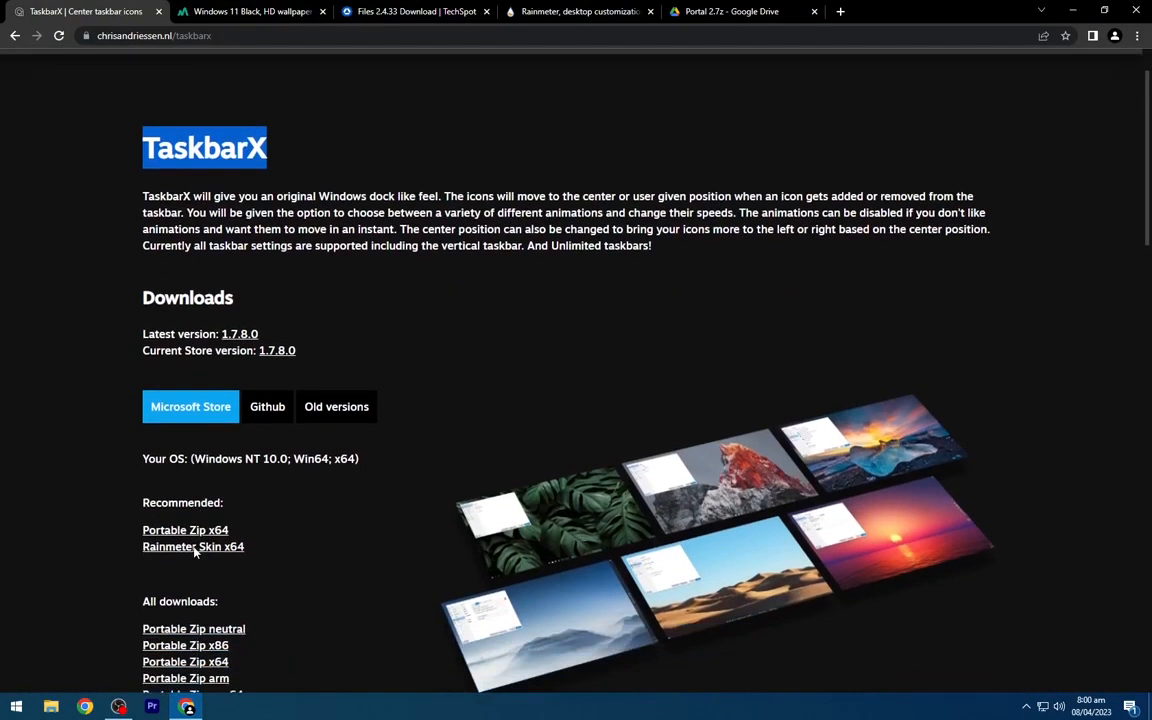
scroll(down, 3)
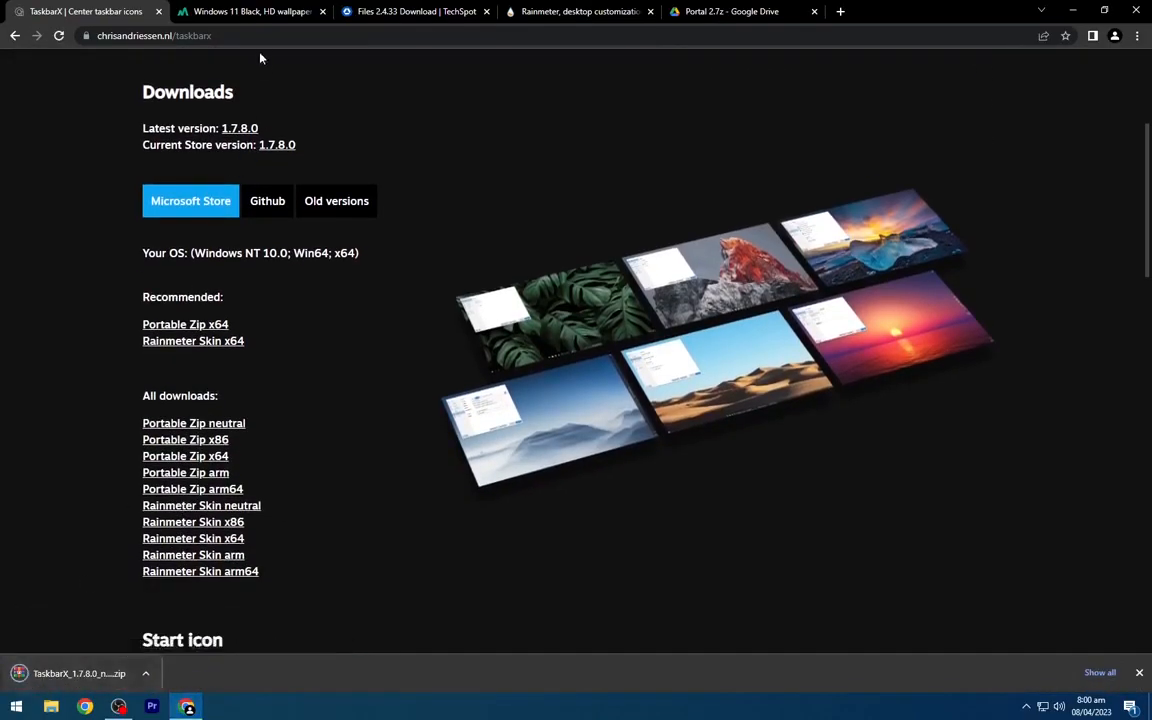
click(250, 11)
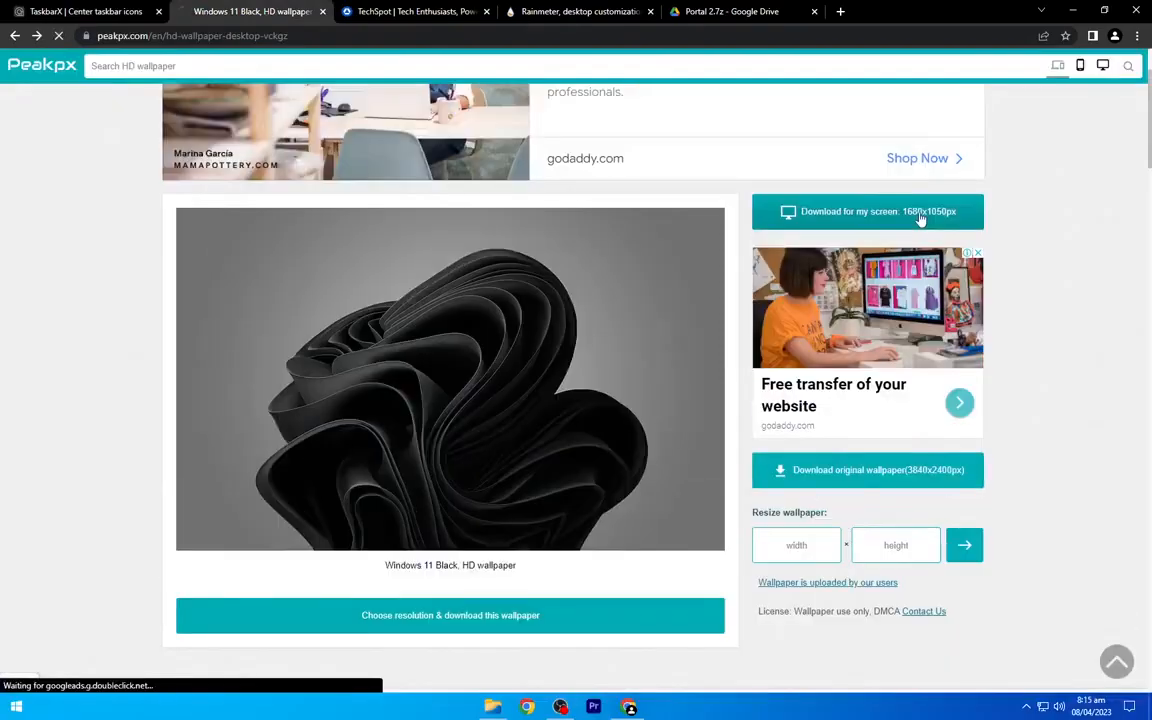
click(878, 211)
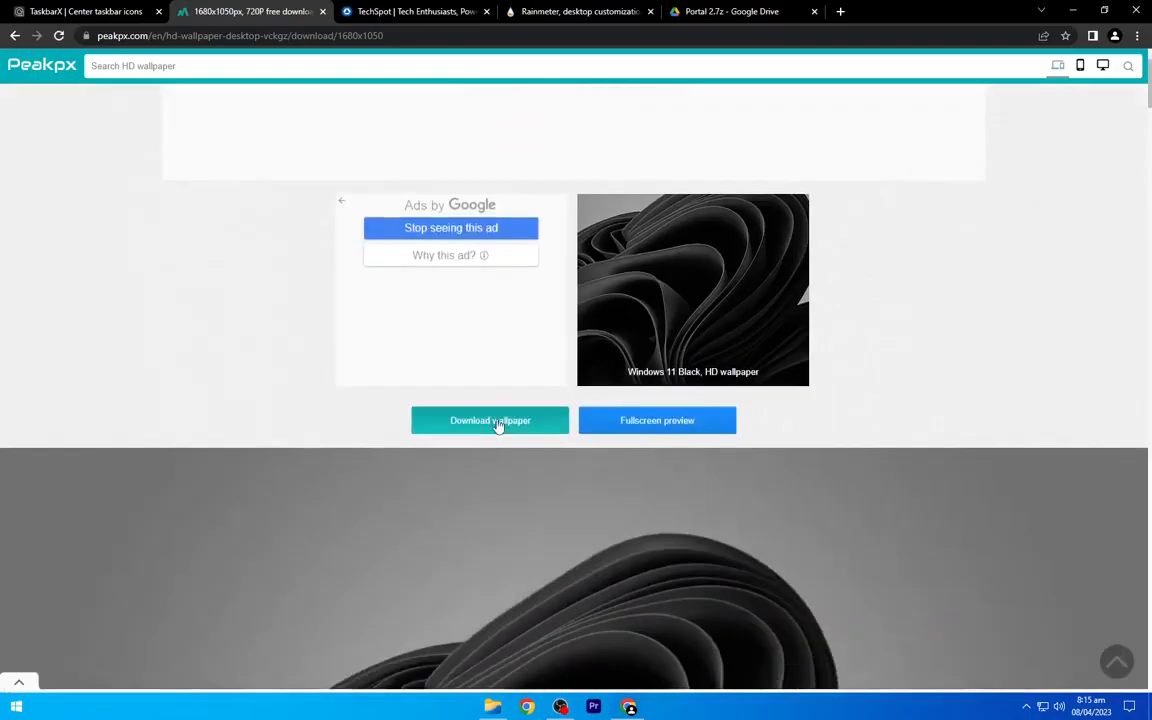
click(490, 420)
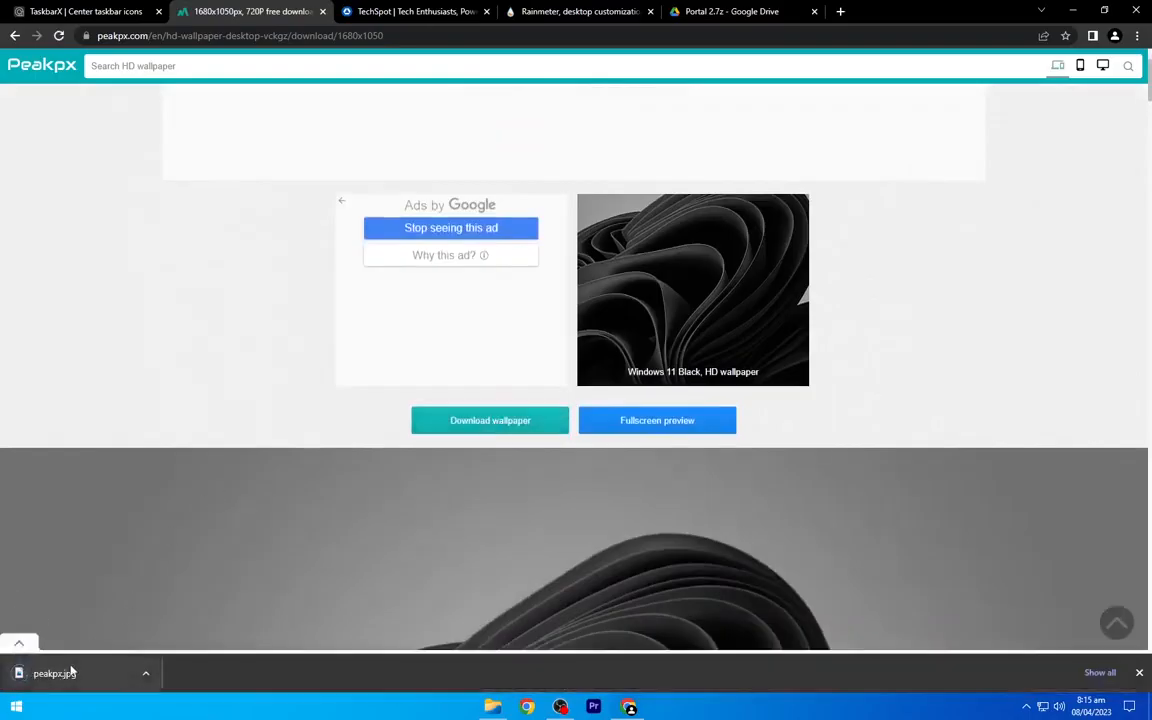
click(415, 11)
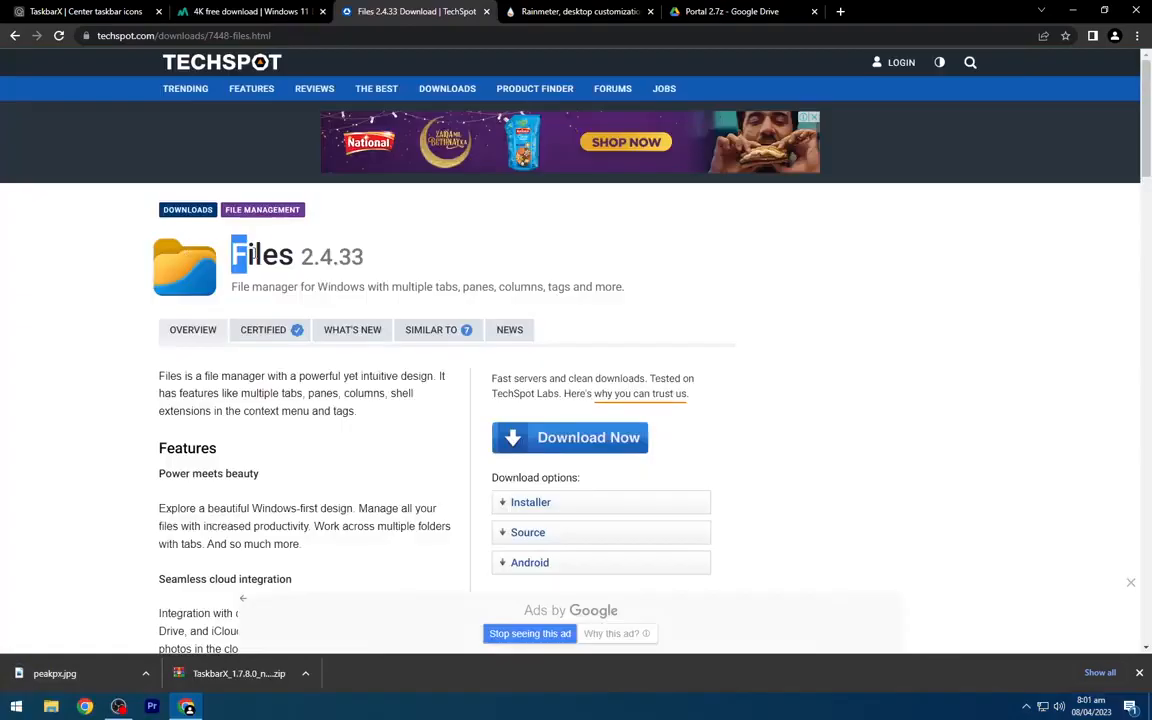
Step: Start downloading the Files 2.4.33 and Rainmeter 4.5.17 installers, then minimize Chrome
triple_click(297, 254)
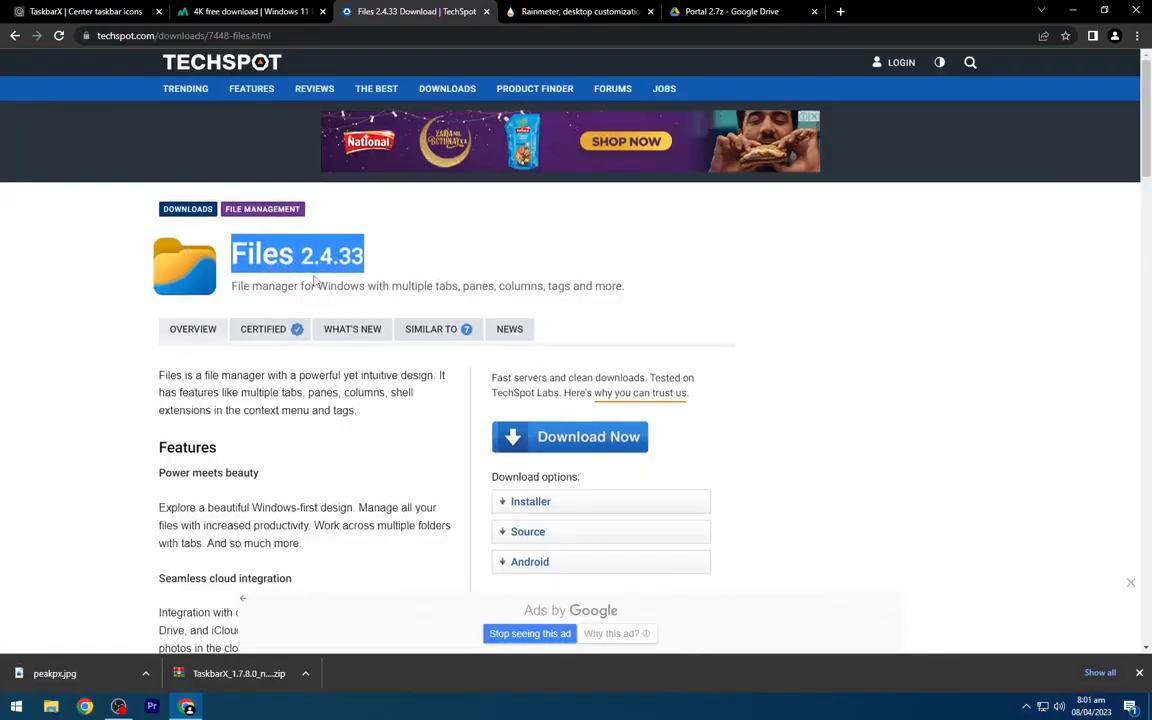
scroll(down, 3)
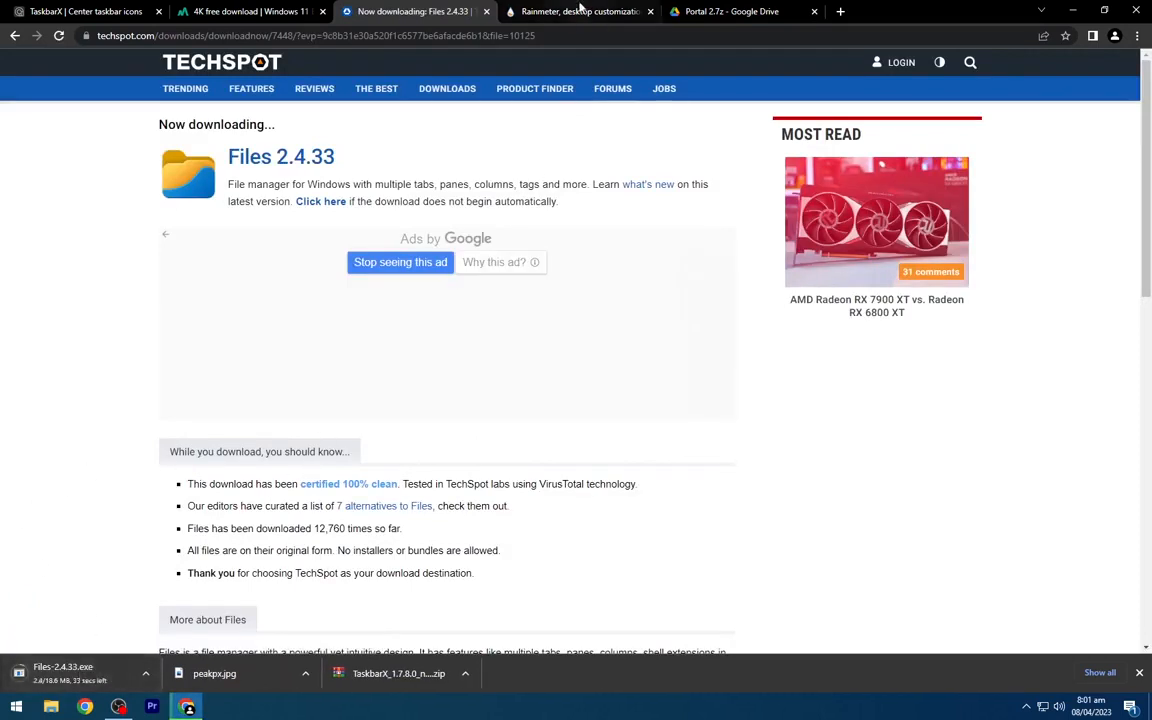
click(580, 11)
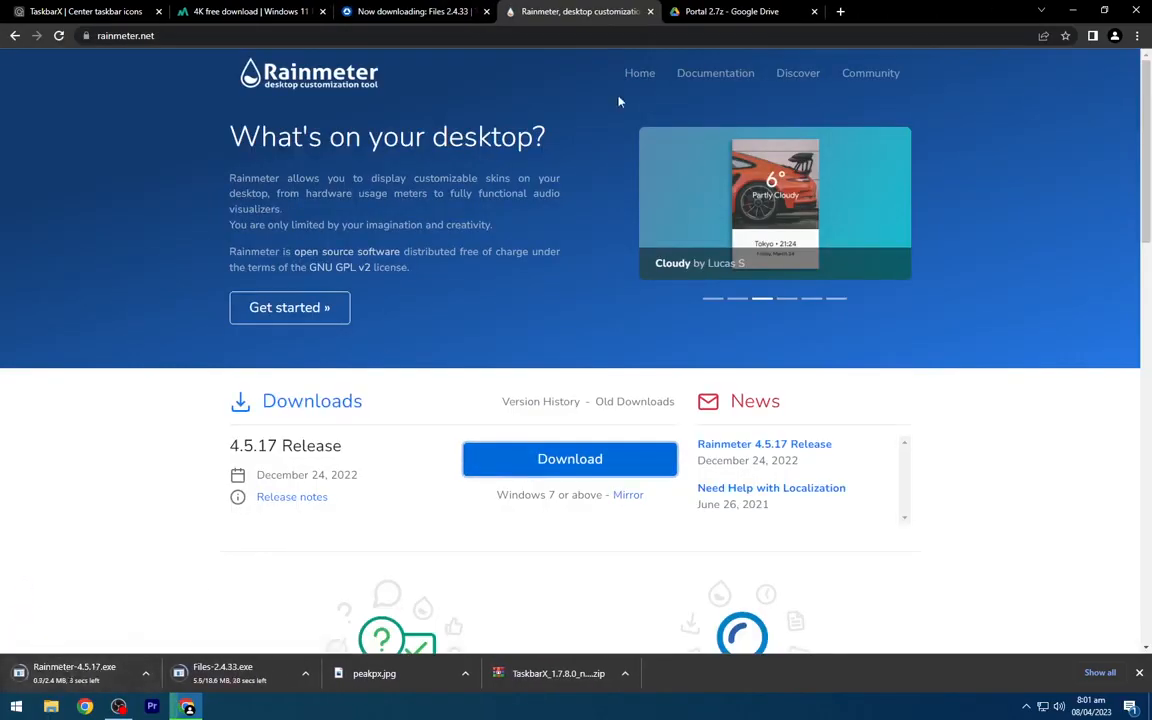
click(740, 11)
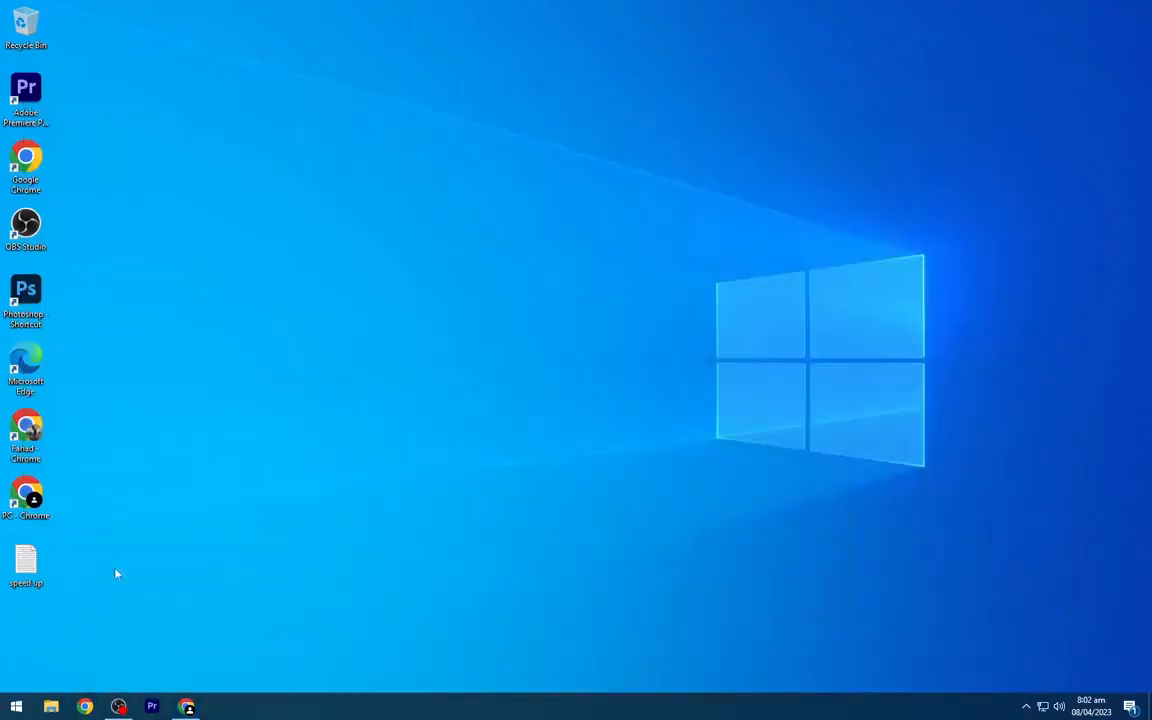
Step: Install Files-2.4.33 from the Downloads folder and launch the installed app
click(51, 707)
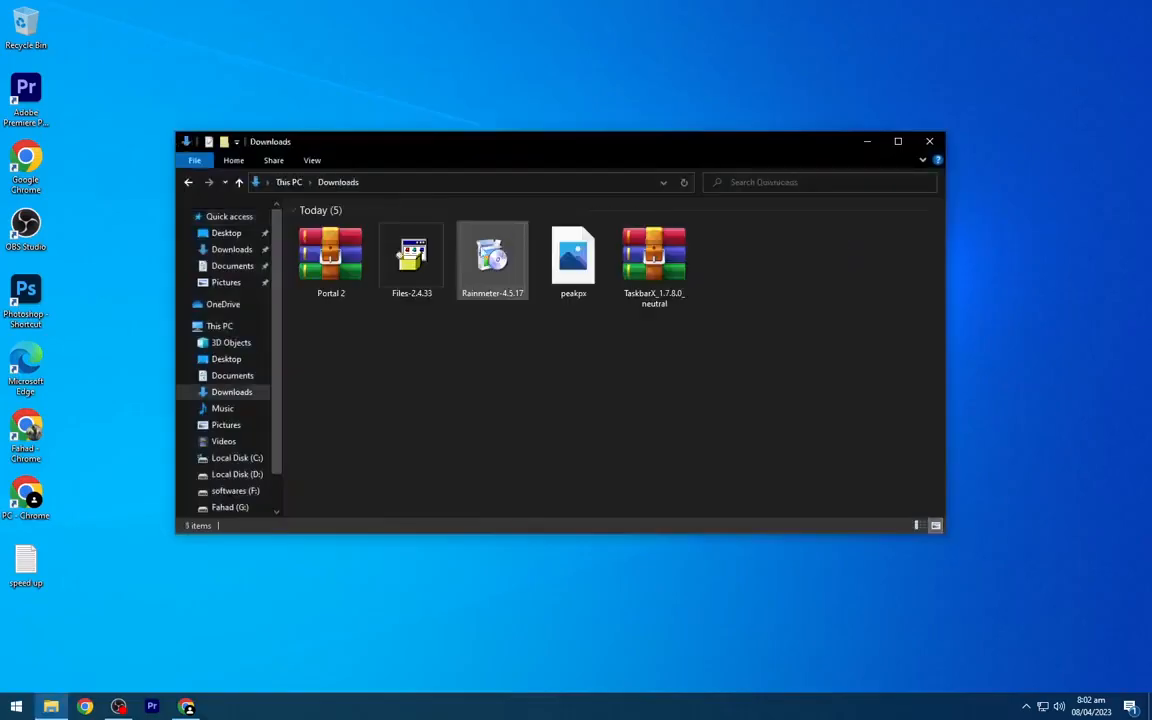
click(574, 315)
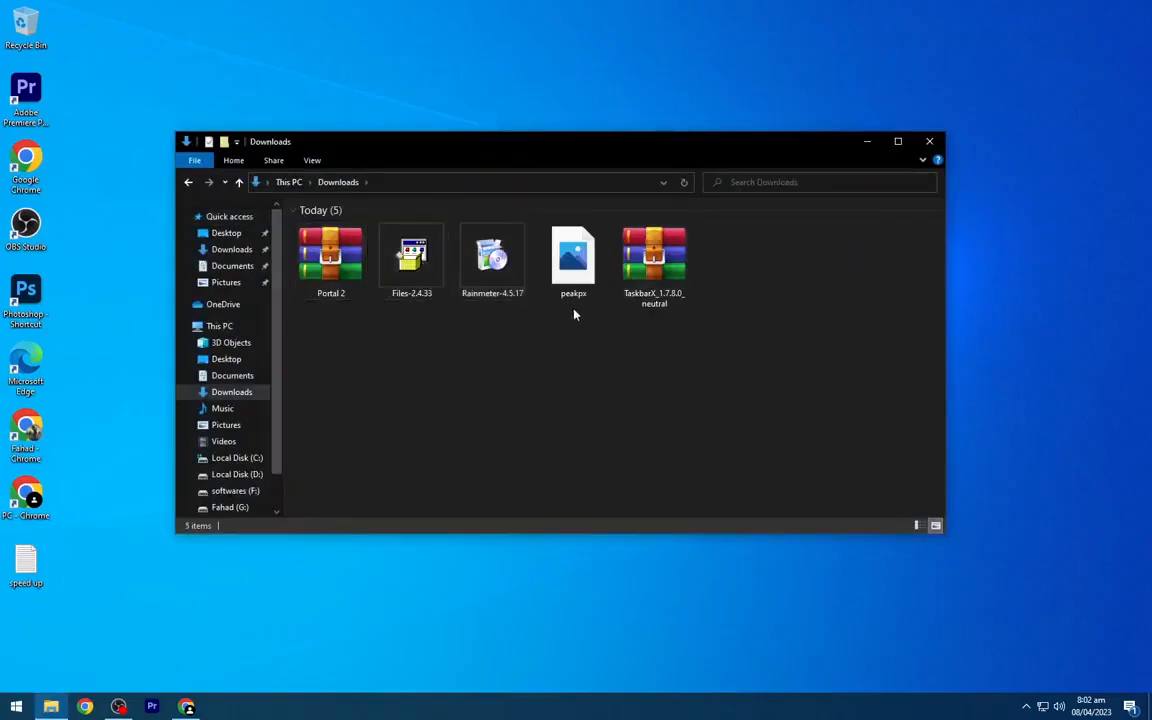
right_click(411, 255)
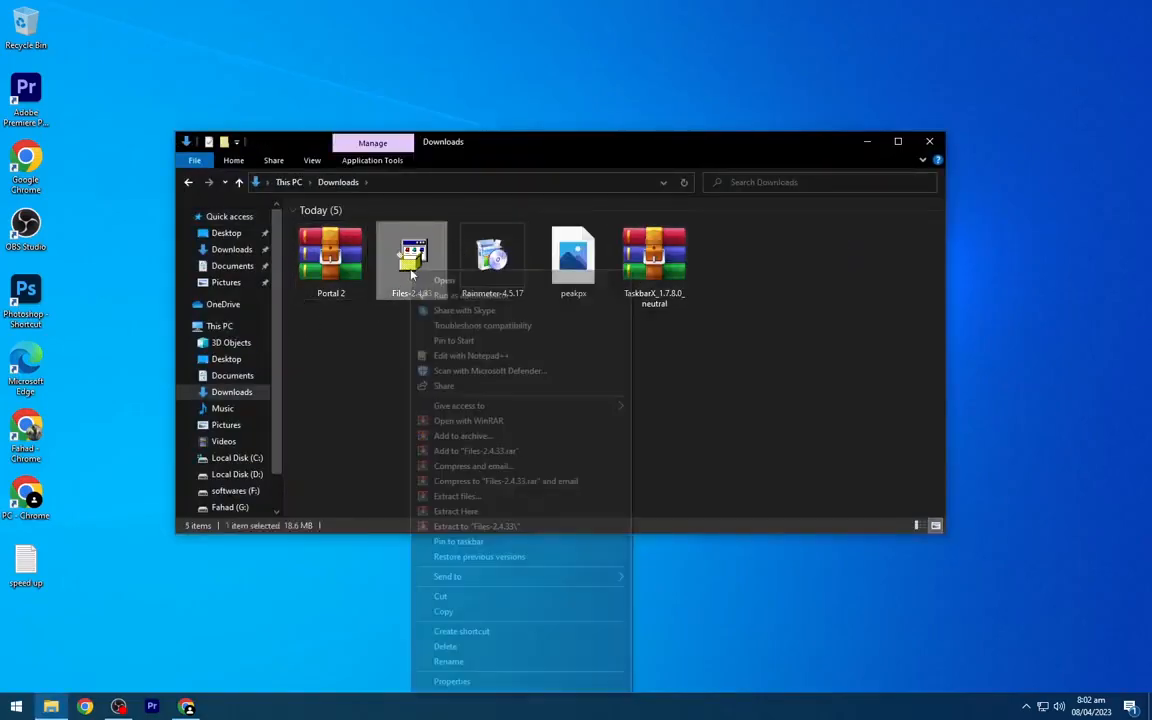
click(456, 510)
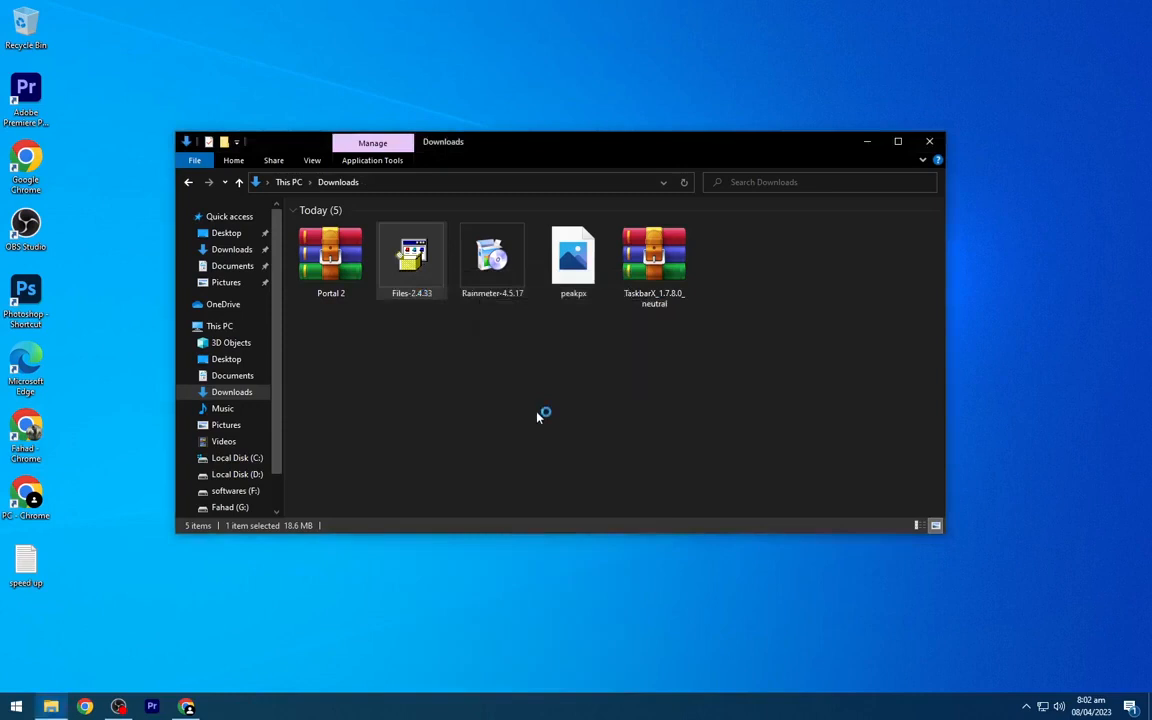
double_click(412, 255)
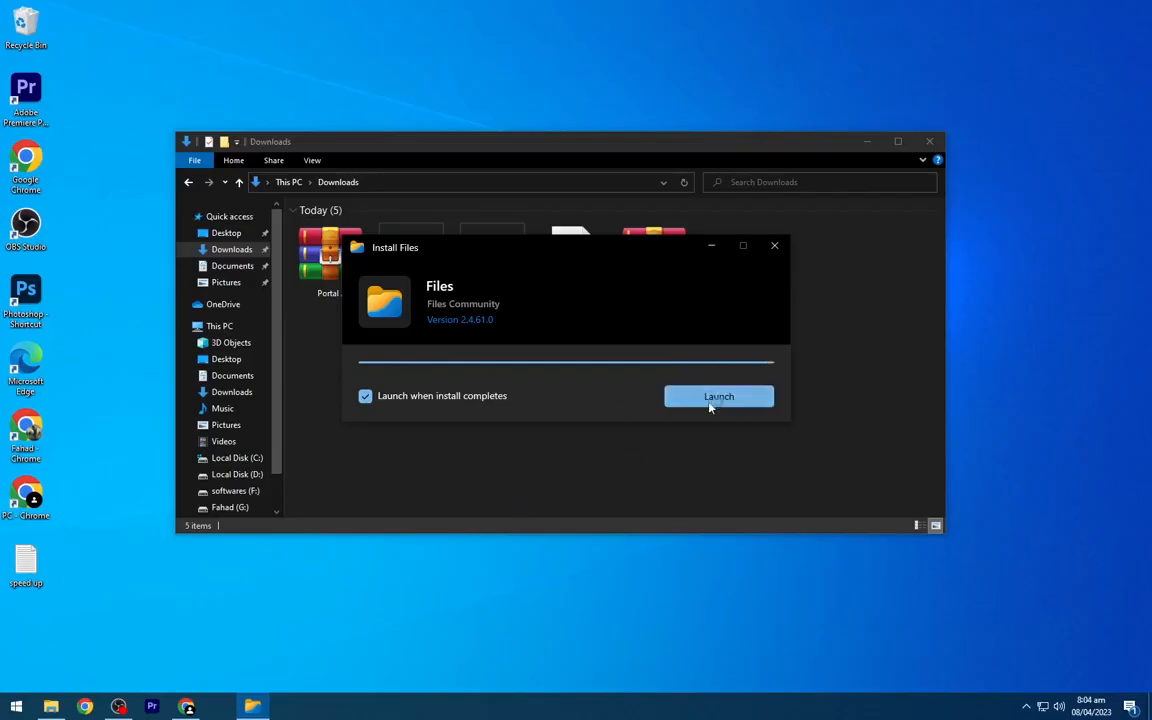
click(718, 396)
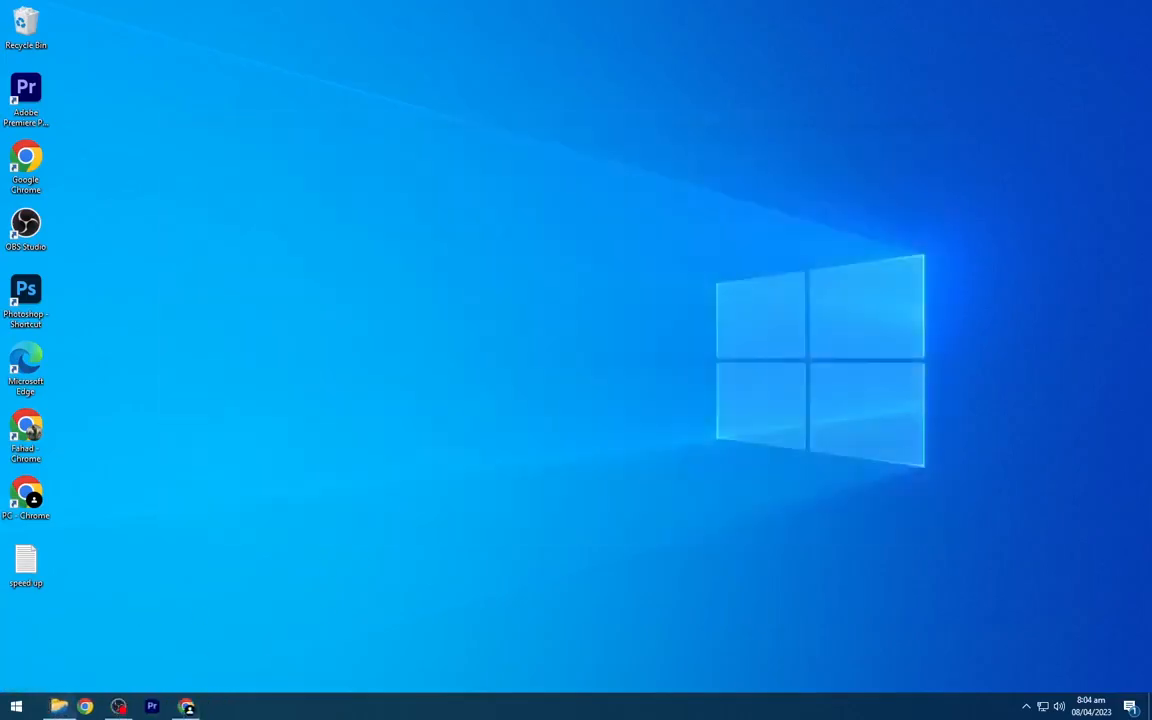
Step: In Files Appearance settings, apply a Light theme with a dark grey background tint
click(51, 707)
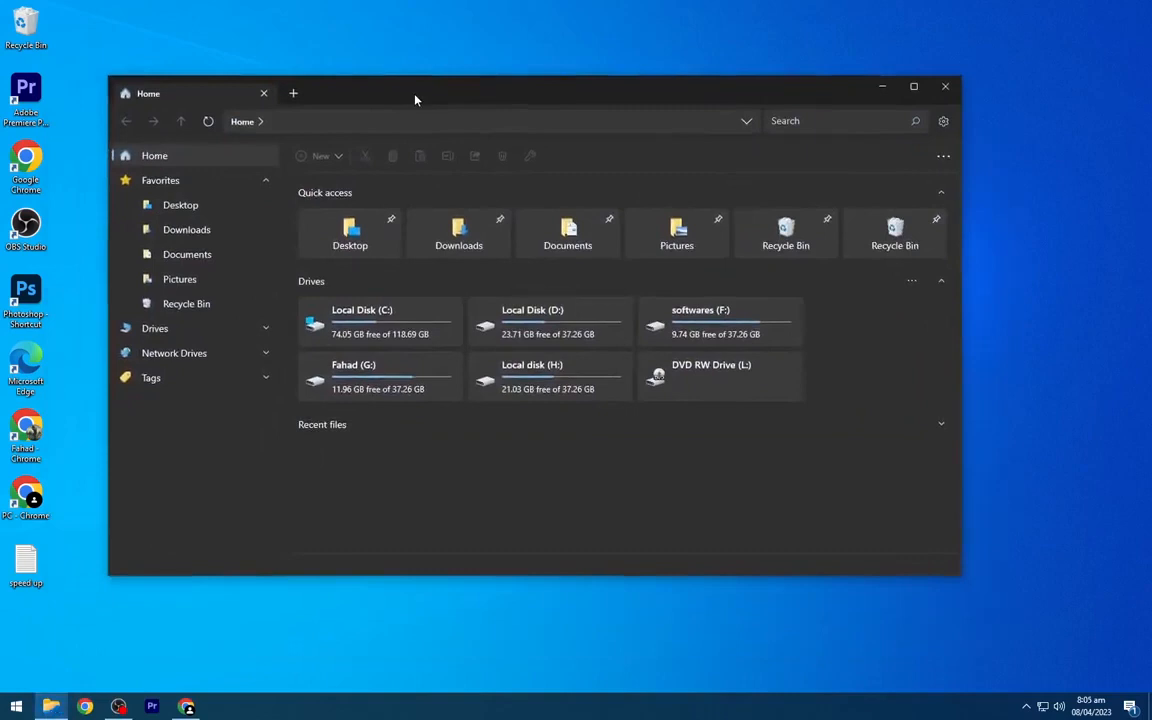
click(943, 120)
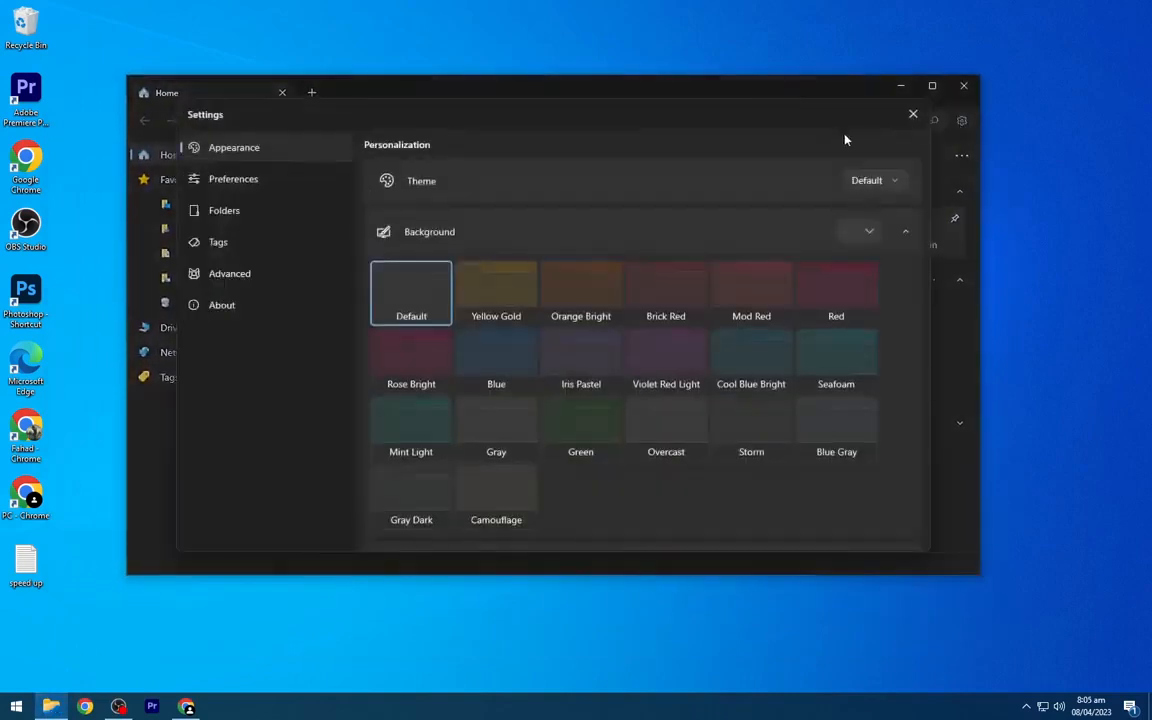
click(874, 180)
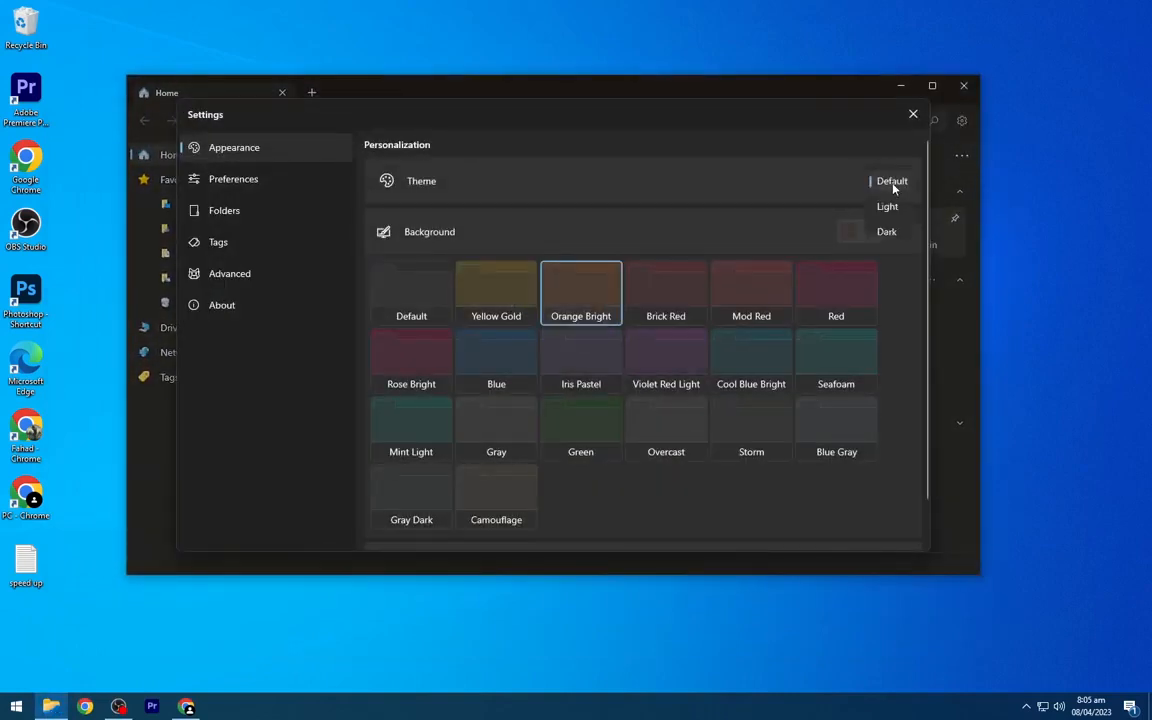
click(886, 231)
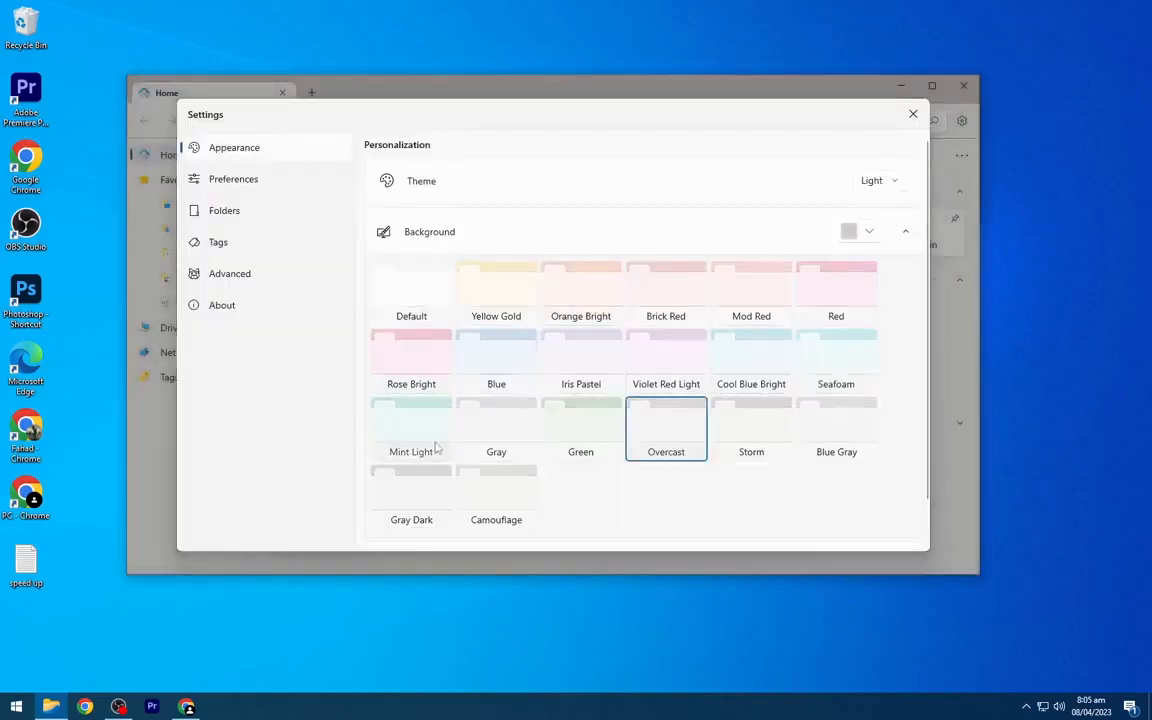
click(869, 231)
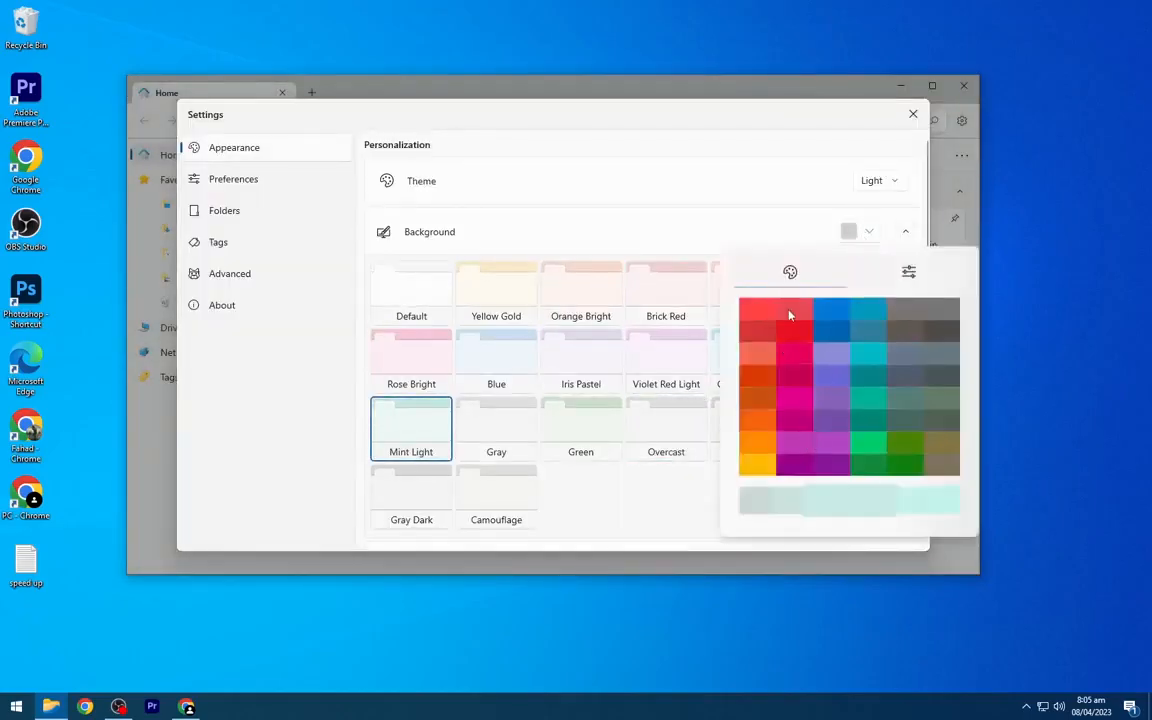
click(794, 376)
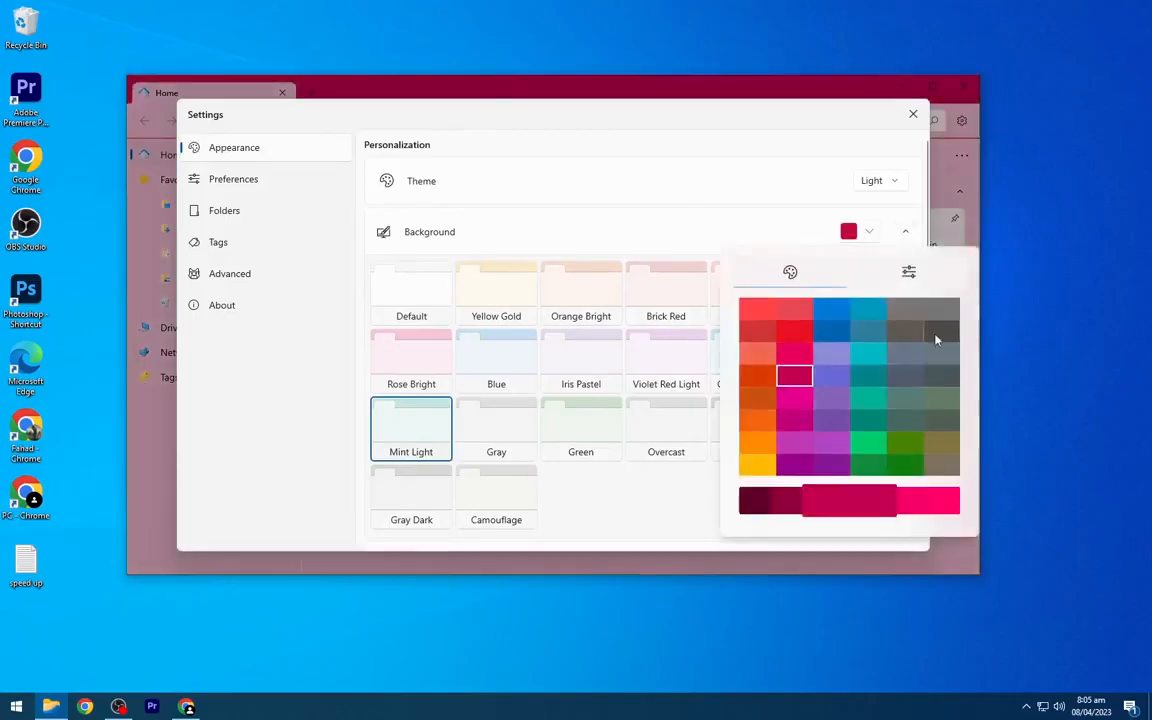
click(940, 354)
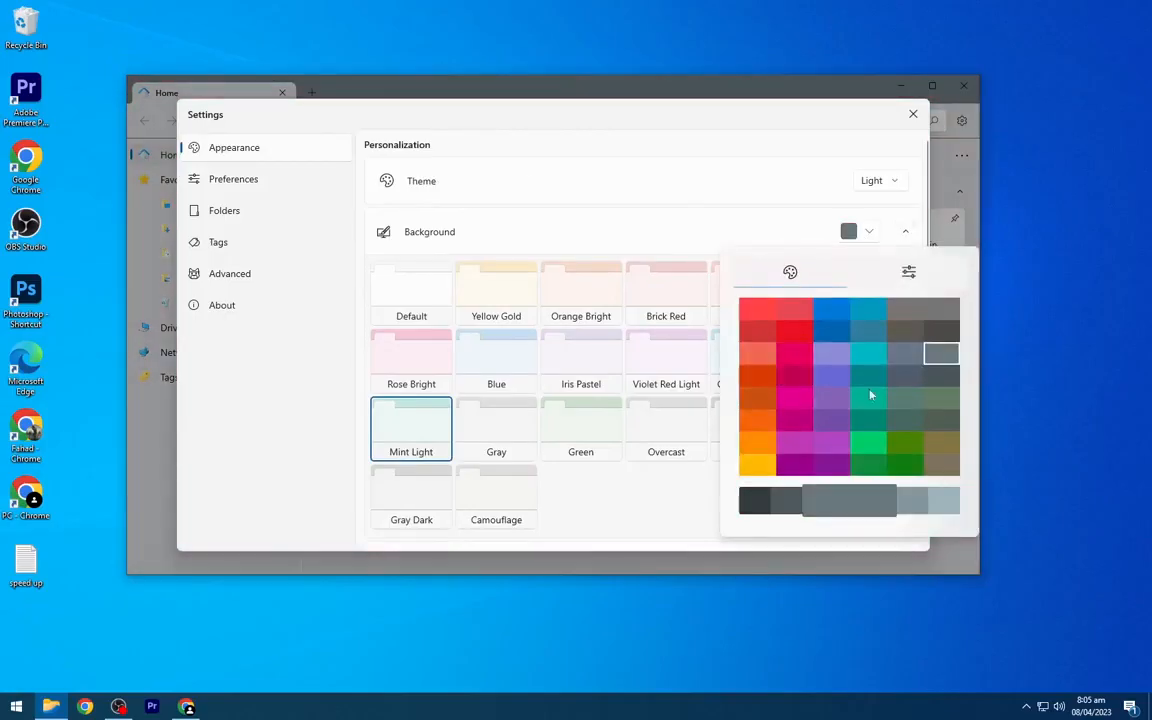
click(229, 273)
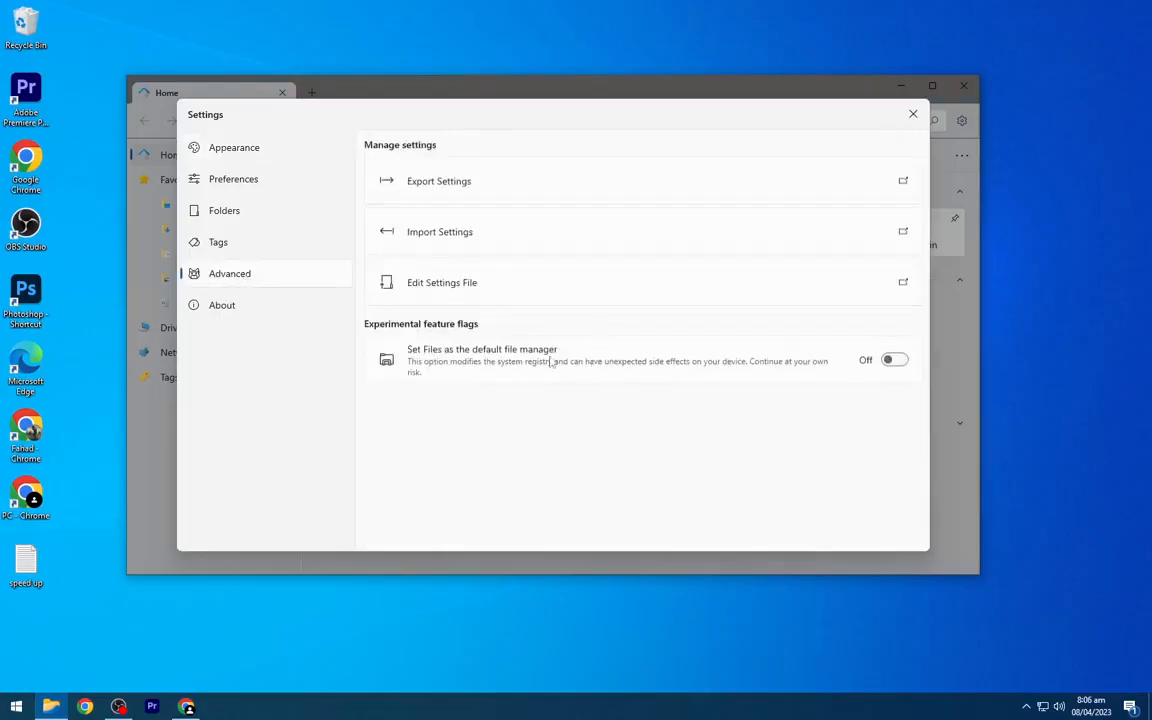
click(911, 113)
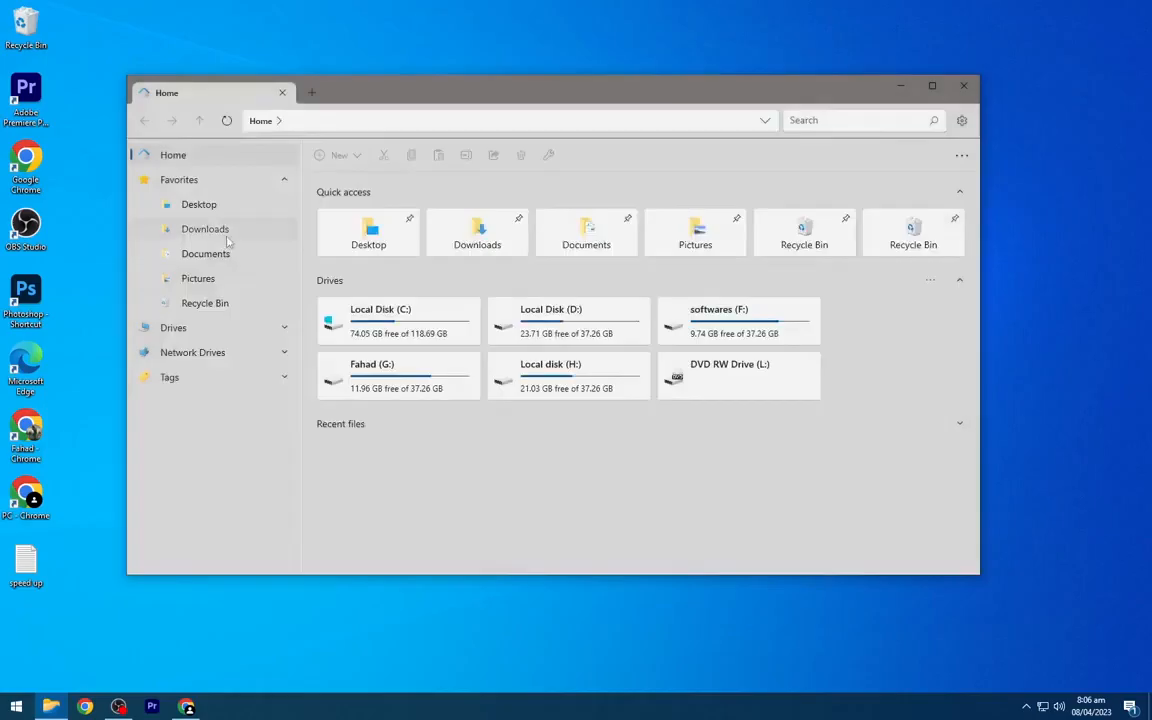
Step: Show the Downloads folder with the Large Icons layout
click(205, 228)
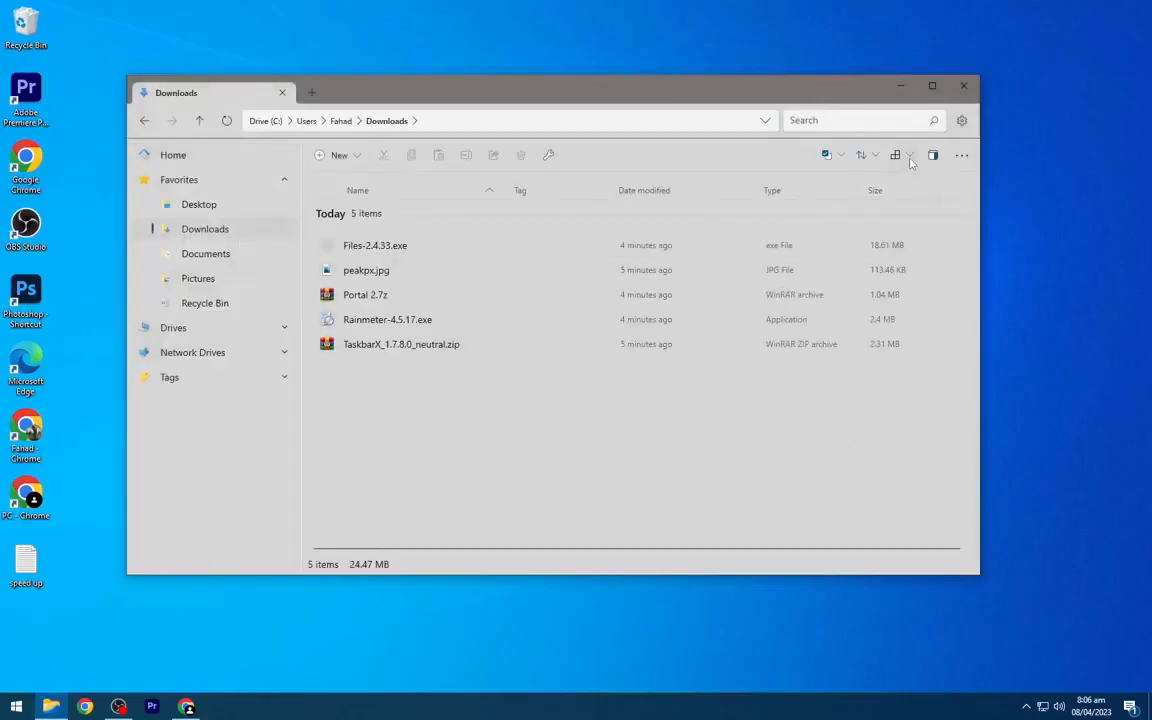
click(895, 154)
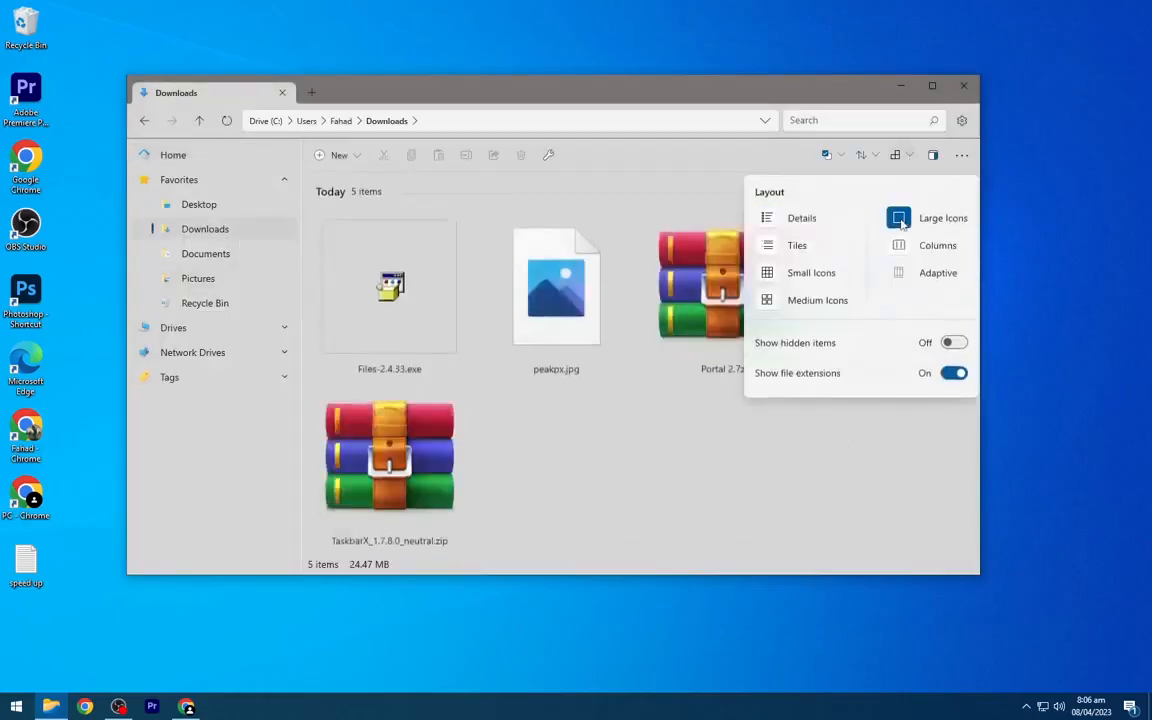
click(817, 300)
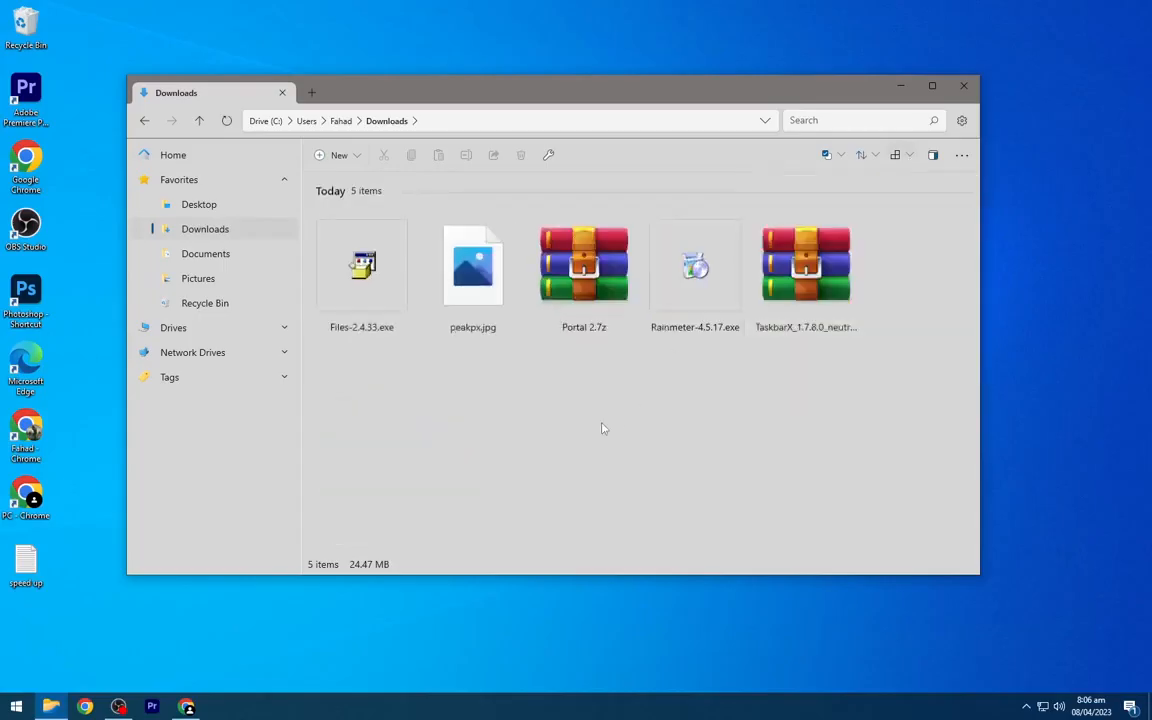
Step: Extract the Portal 2.7z and TaskbarX archives into their own folders
right_click(584, 264)
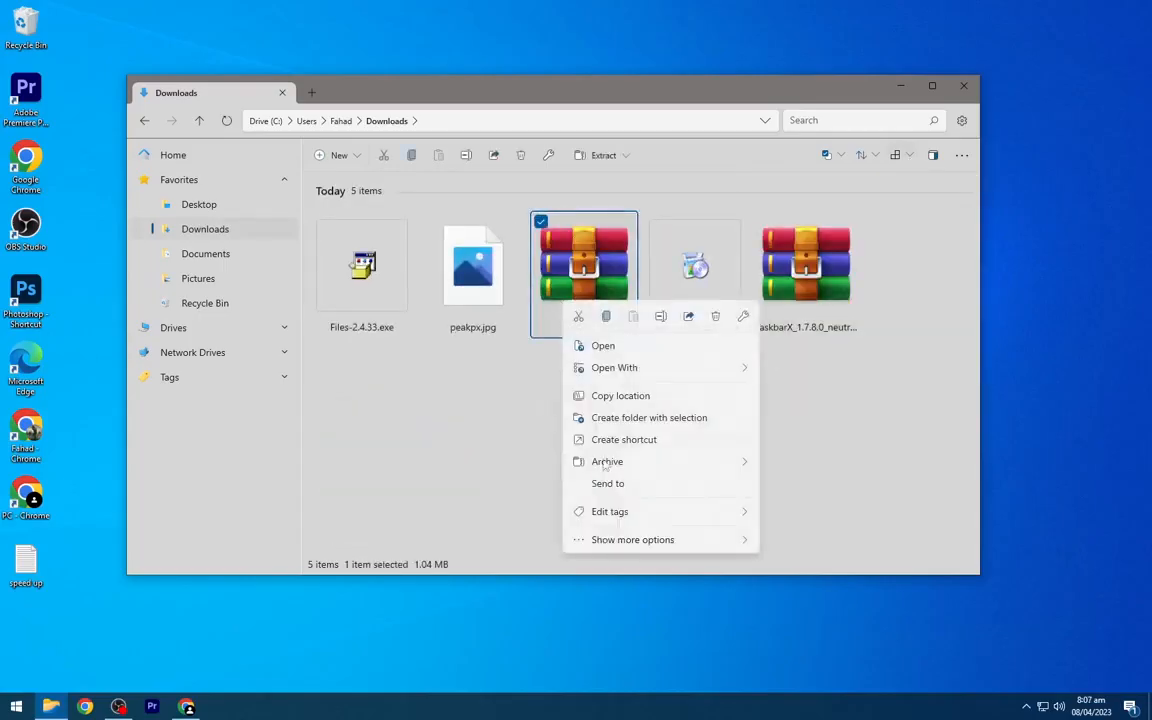
click(649, 417)
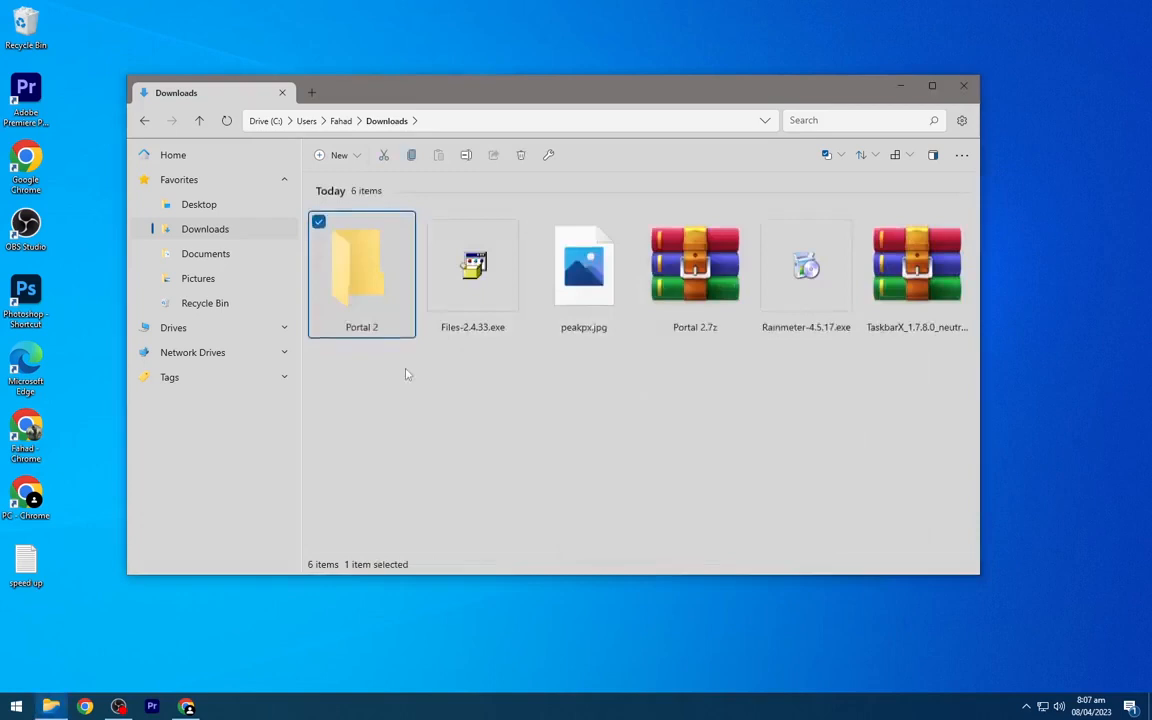
right_click(916, 265)
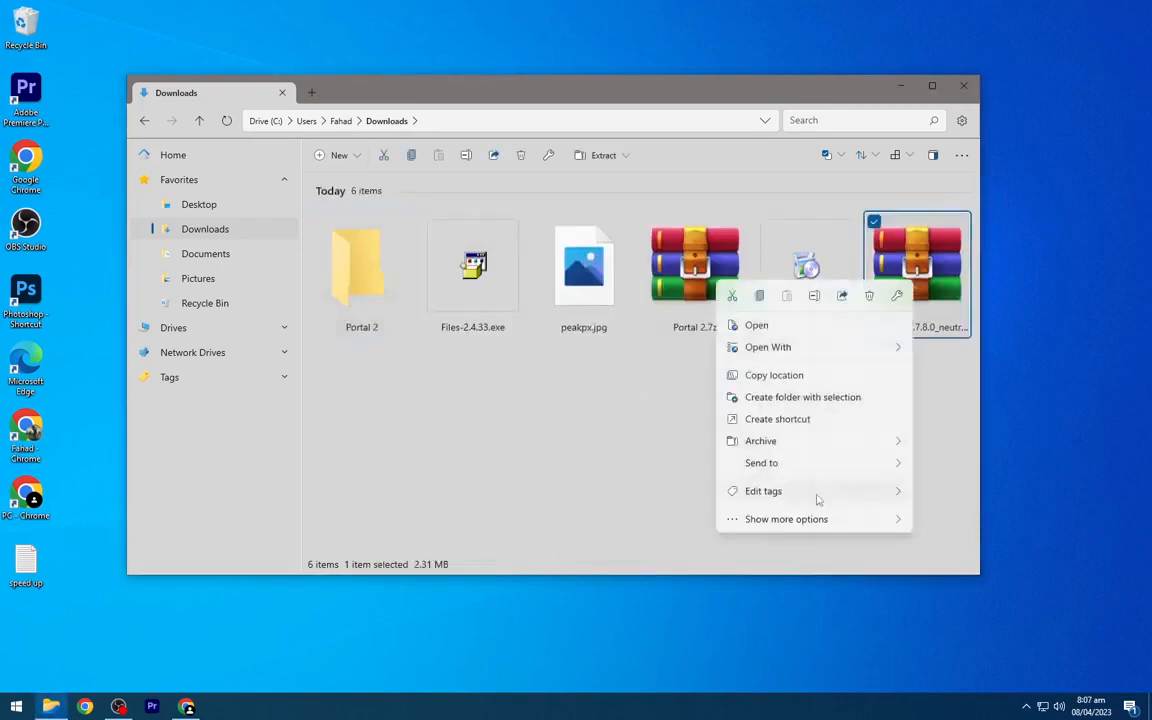
click(802, 397)
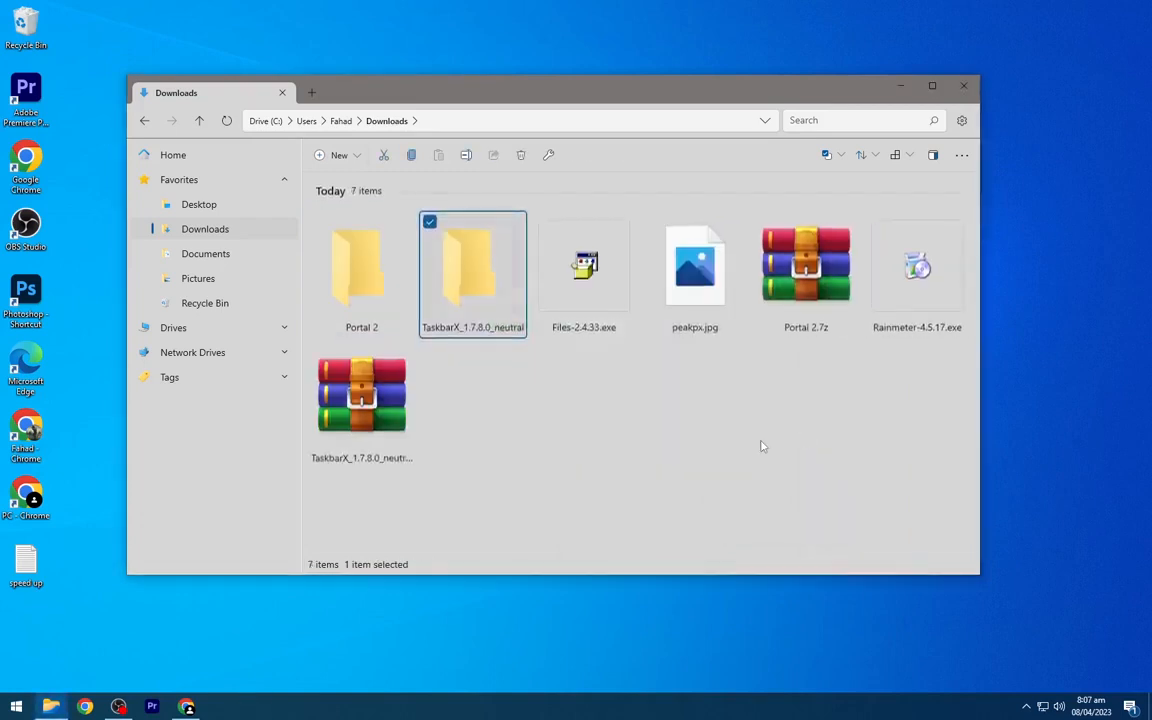
Step: Permanently delete the two extracted archive files
click(806, 265)
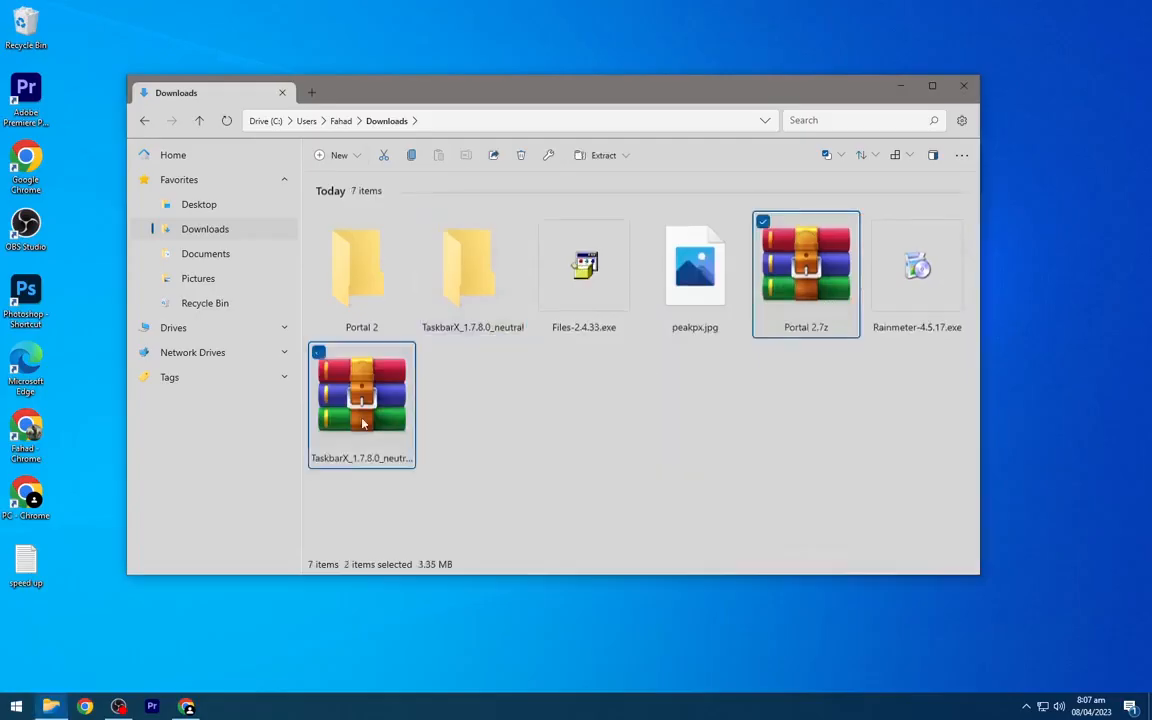
click(520, 155)
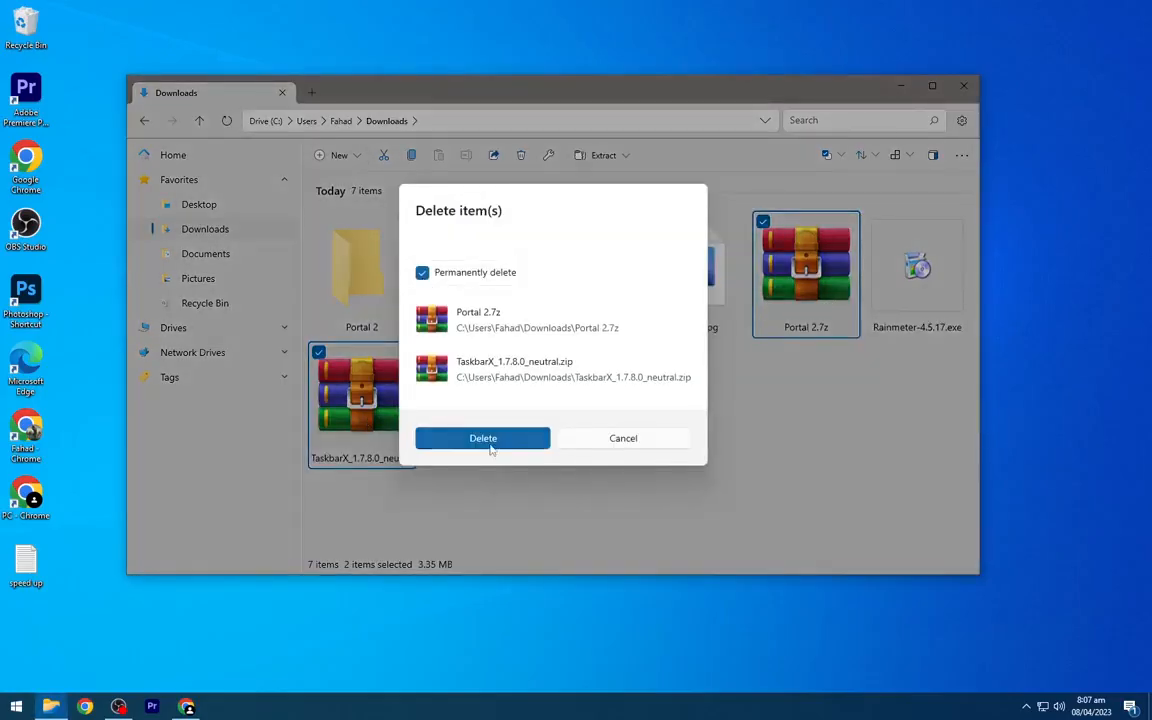
click(483, 438)
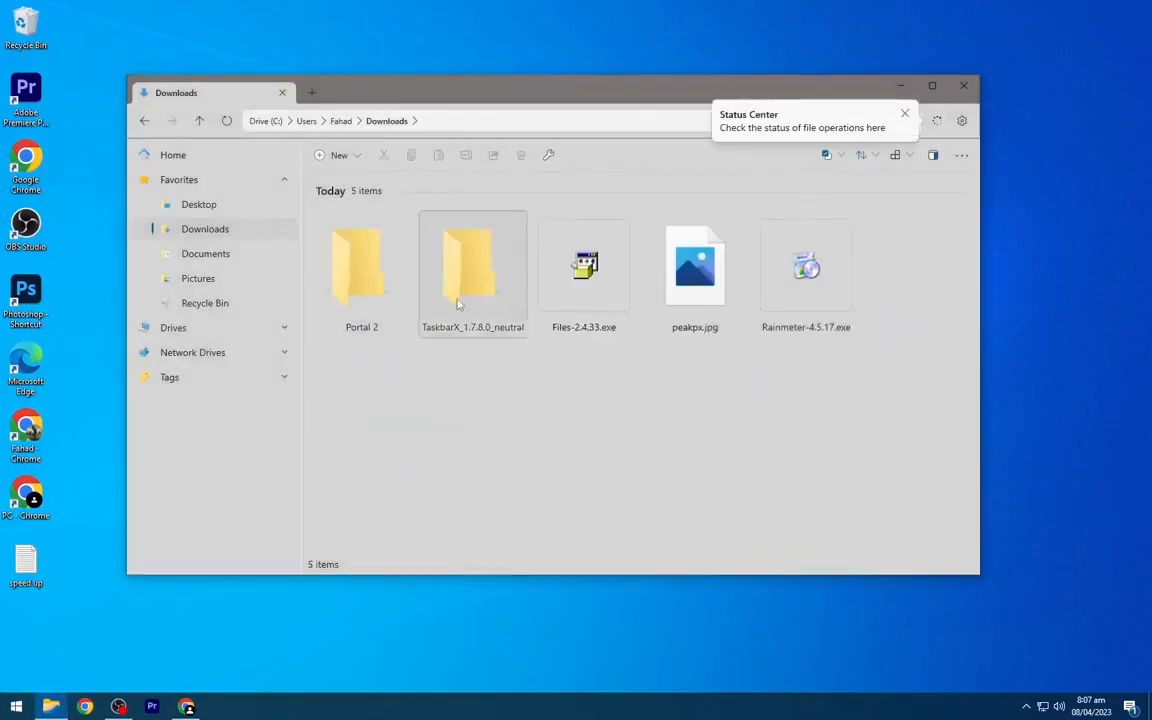
click(806, 265)
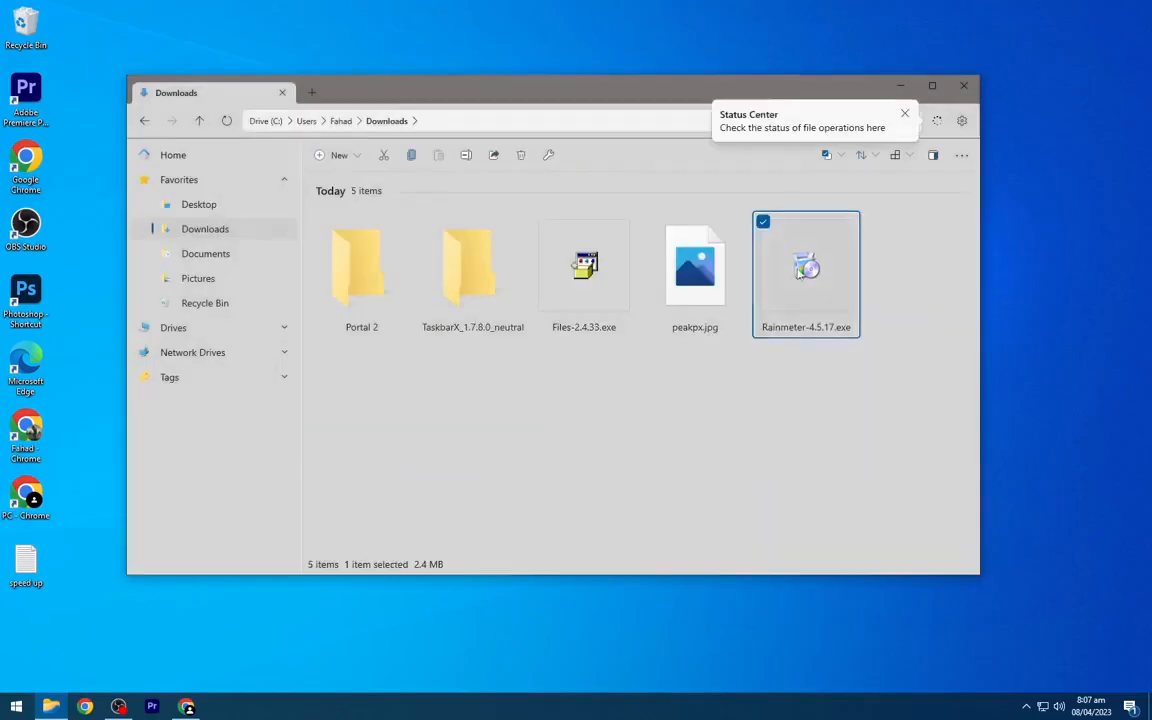
Step: Install Rainmeter 4.5.17 and unload its default clock and system desktop skins
double_click(806, 267)
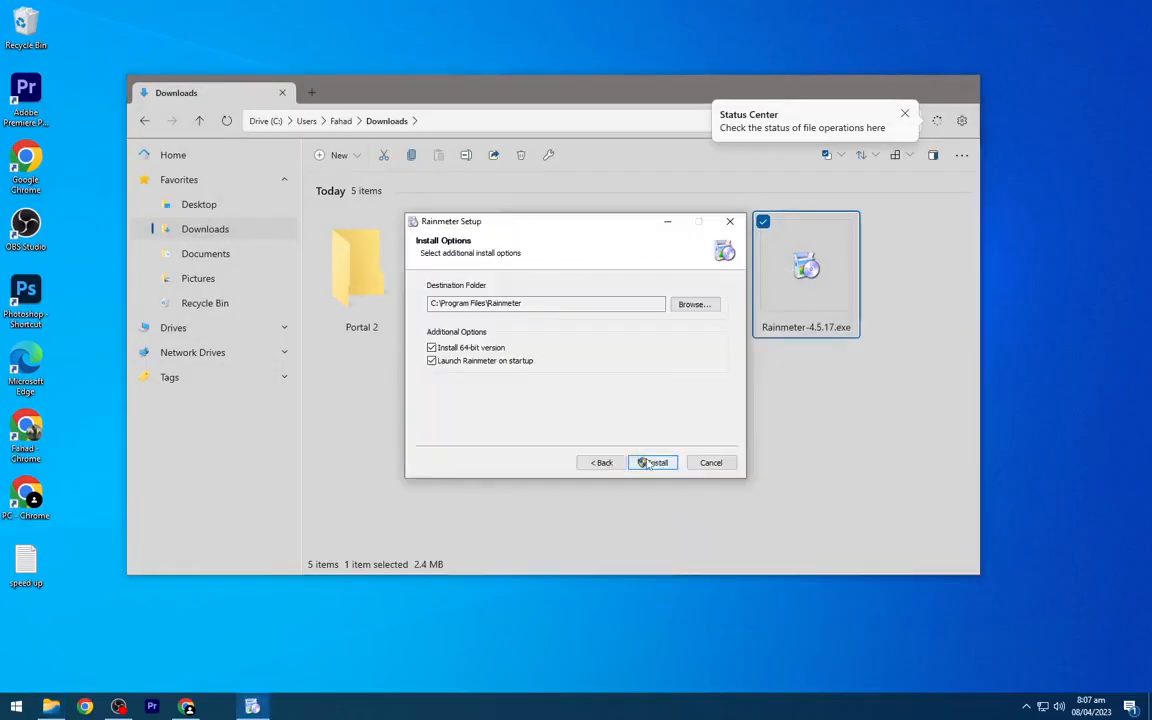
click(652, 462)
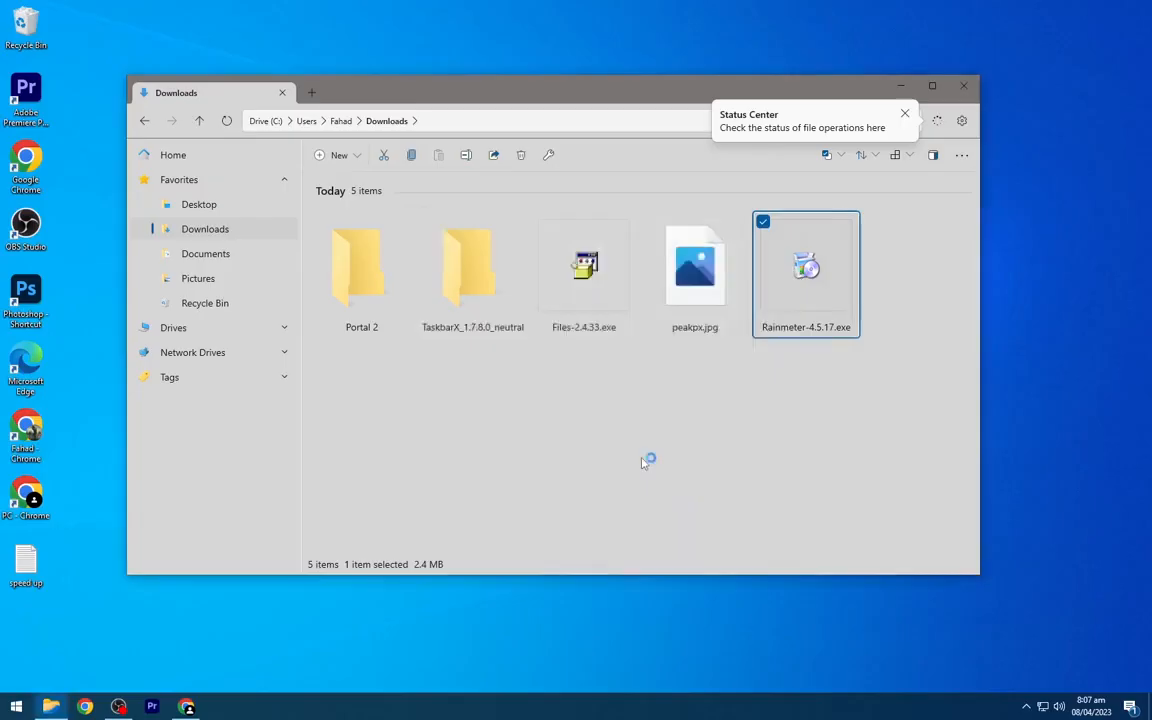
double_click(806, 265)
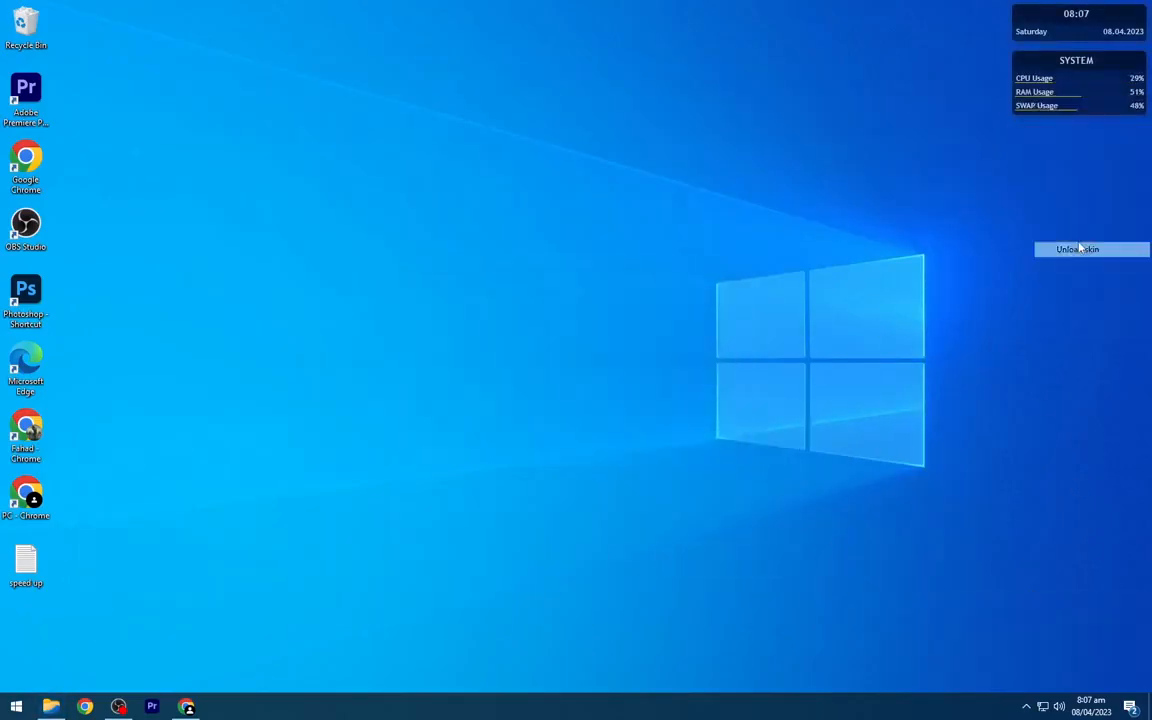
click(1078, 249)
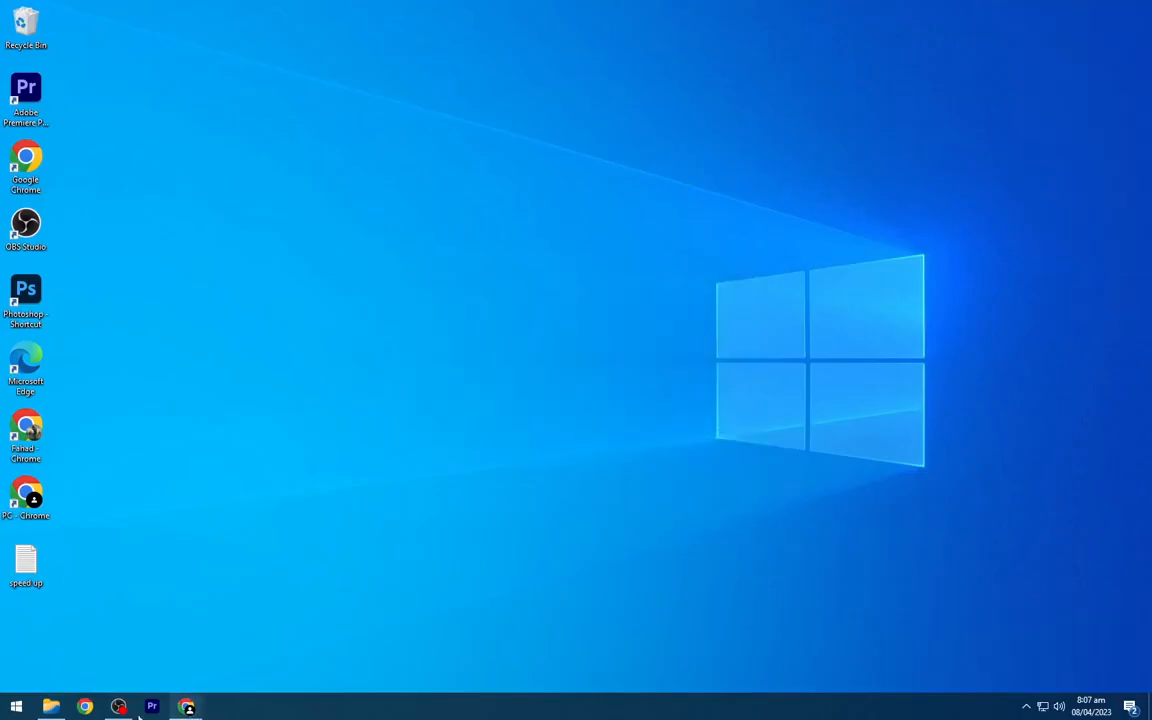
click(51, 707)
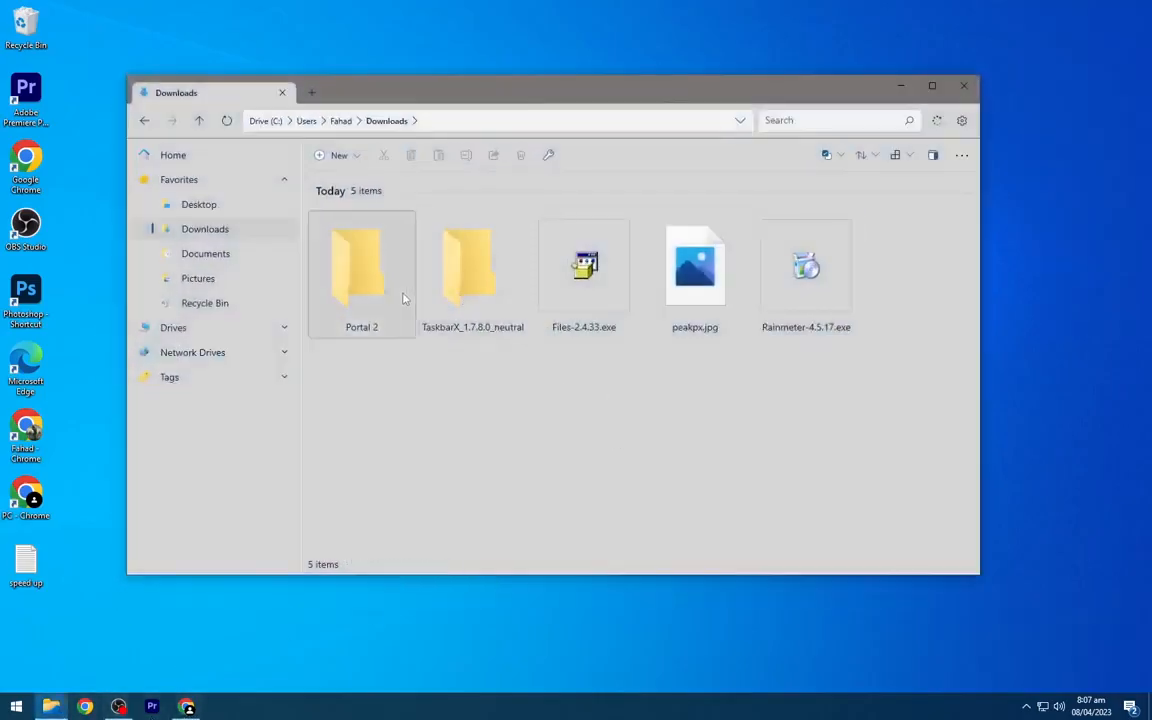
Step: Copy the DOCK folder from Portal 2 into Documents\Rainmeter\Skins, then return to Downloads
double_click(361, 265)
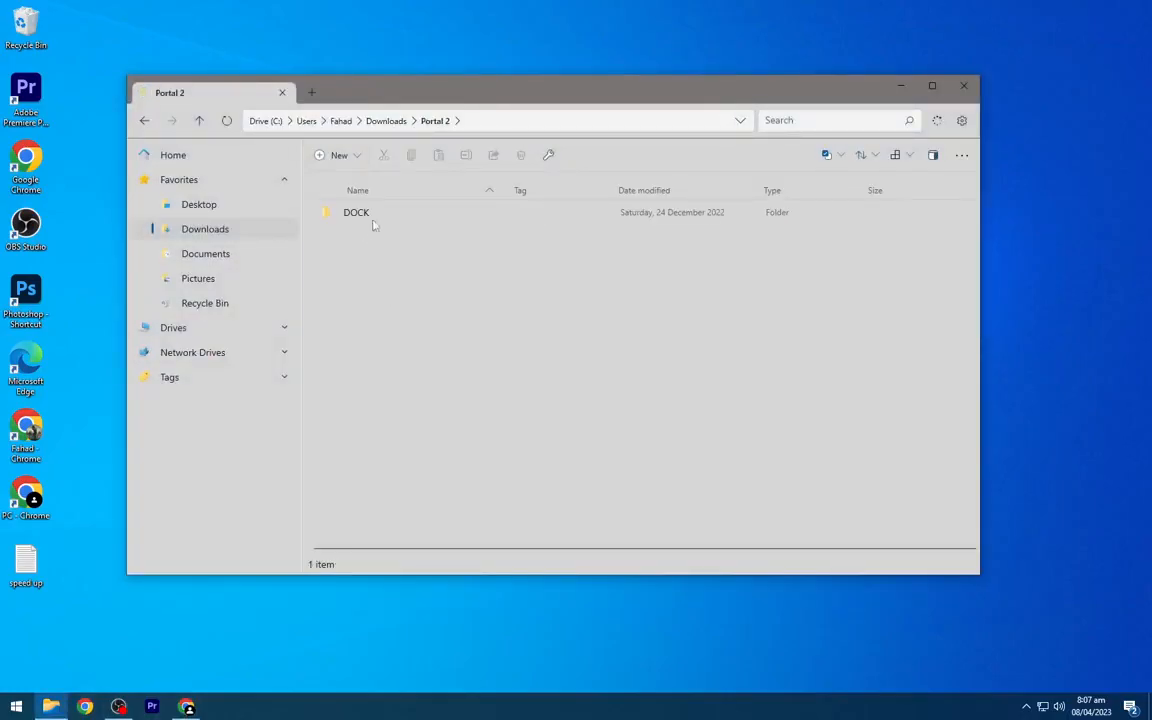
click(356, 212)
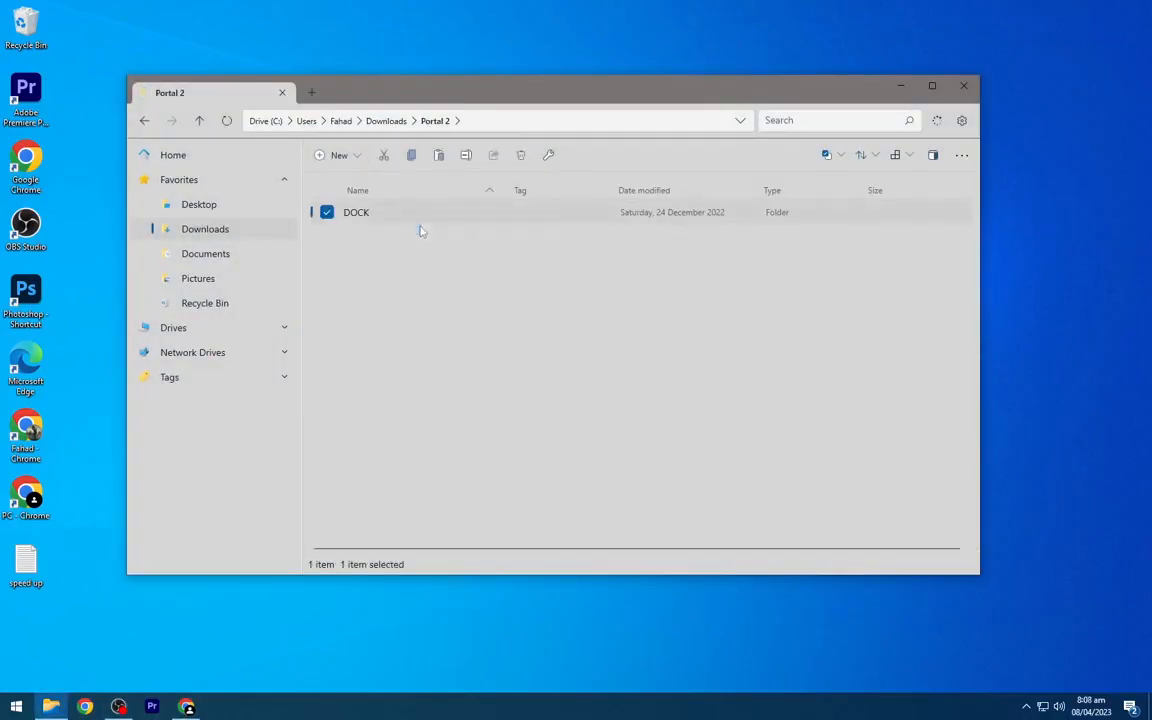
click(205, 253)
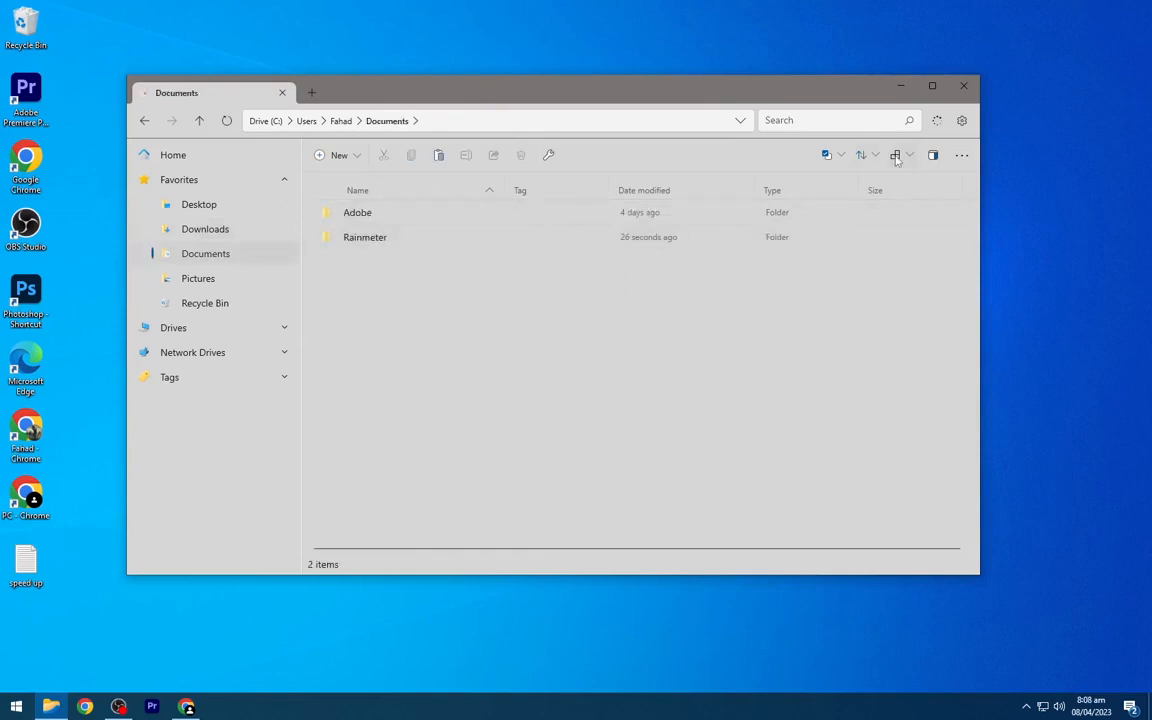
click(895, 155)
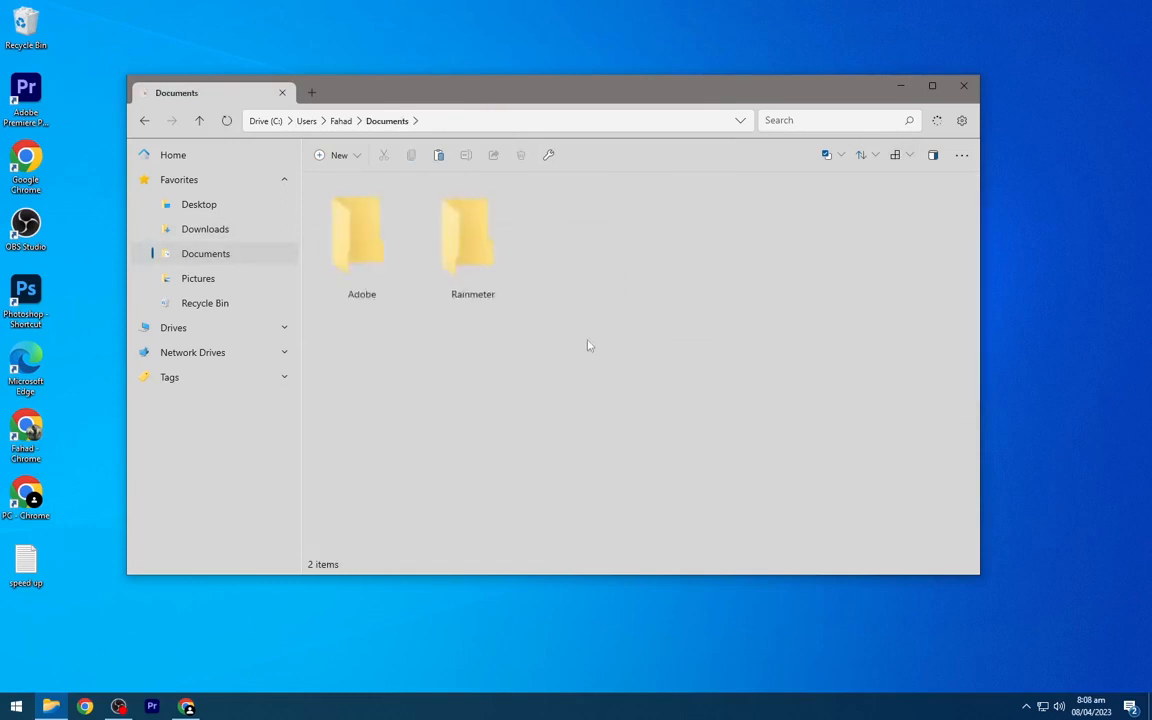
double_click(472, 240)
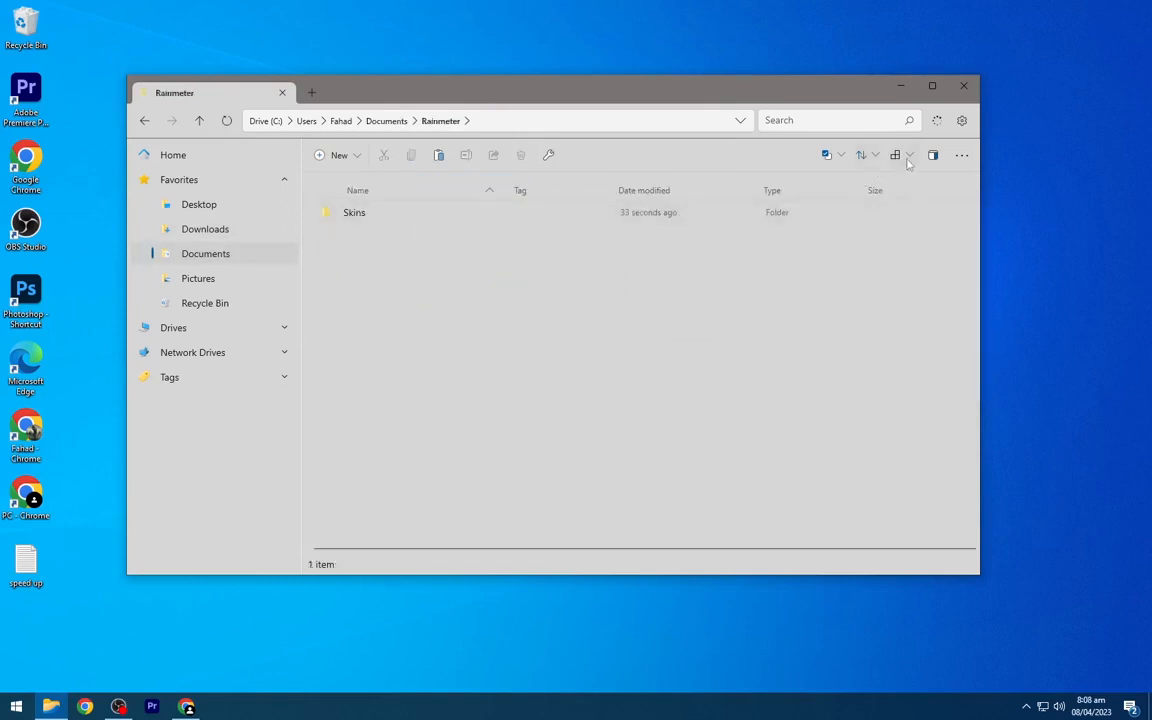
double_click(354, 212)
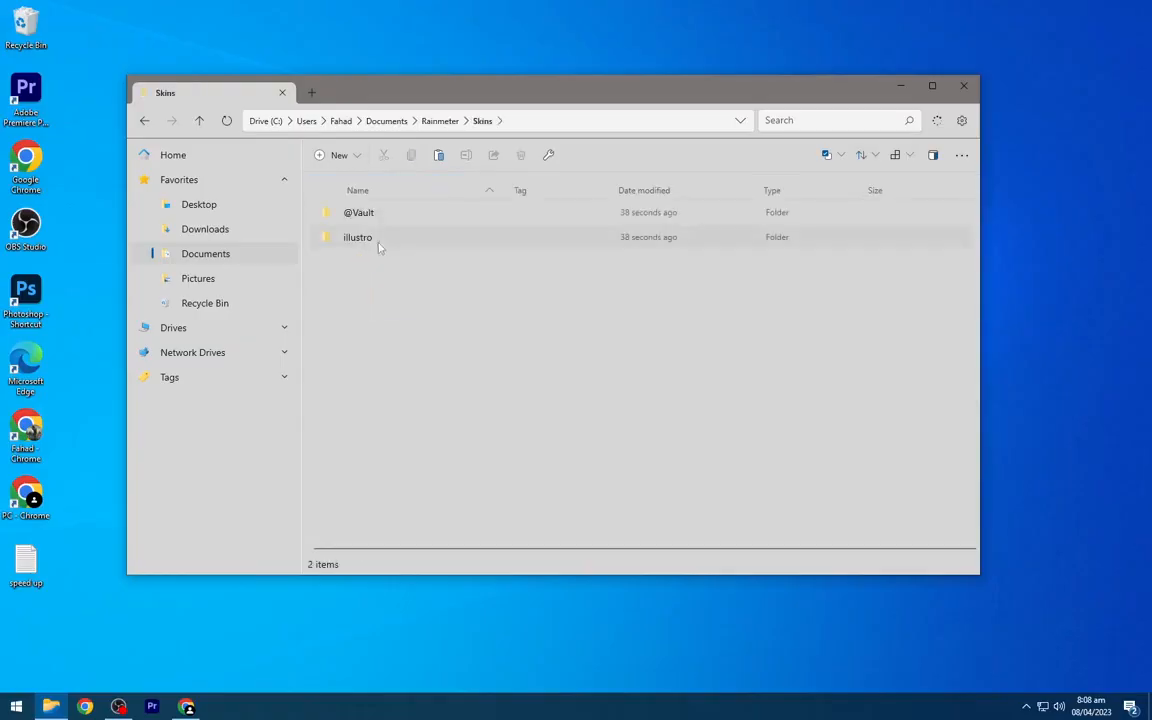
click(339, 155)
text(DOCK)
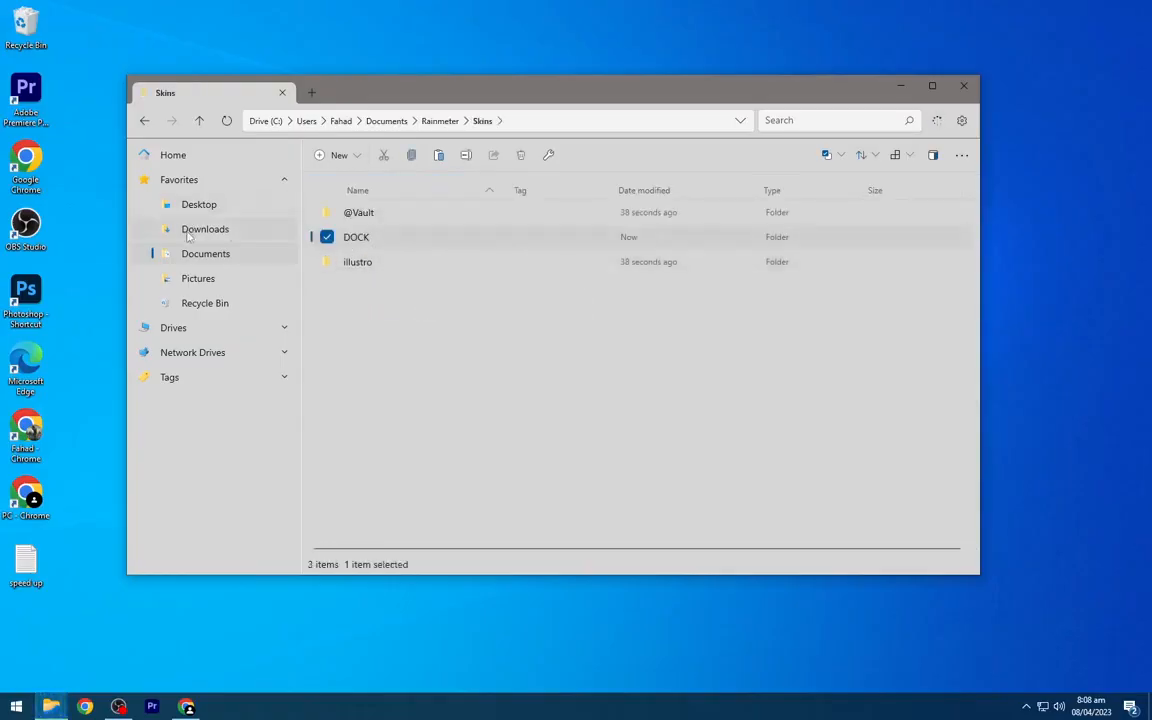
click(205, 229)
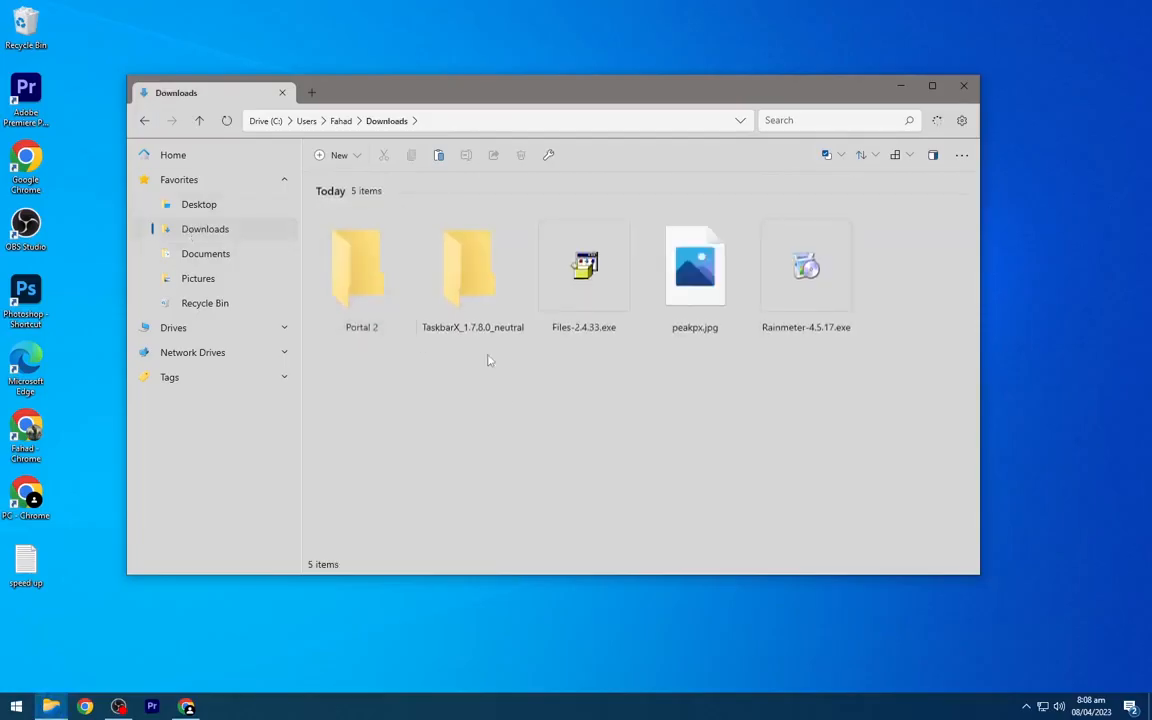
Step: Run TaskbarX.exe from the TaskbarX_1.7.8.0_neutral folder to center the taskbar icons
double_click(472, 265)
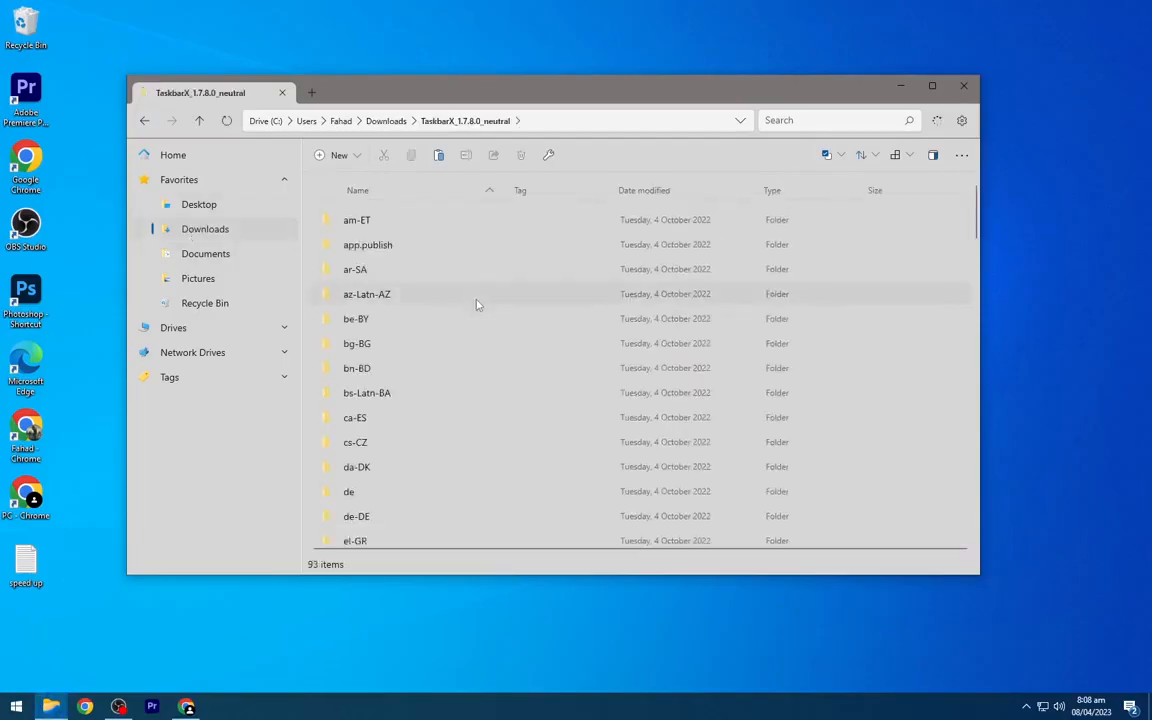
scroll(down, 3)
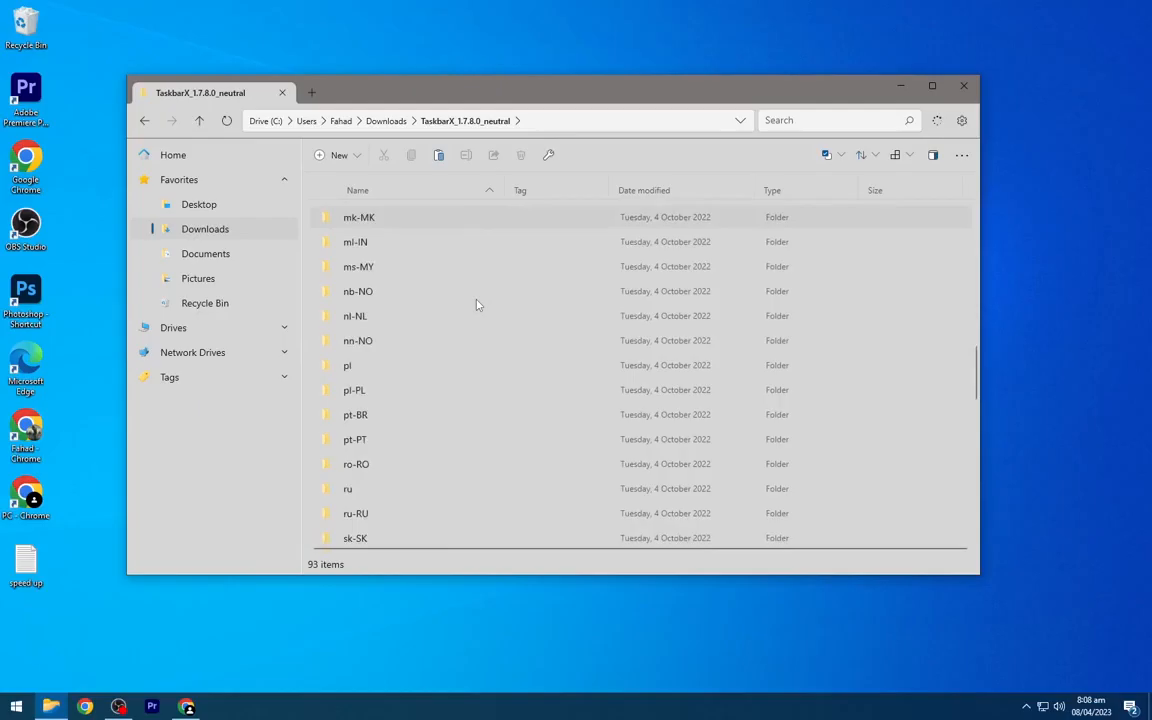
scroll(down, 3)
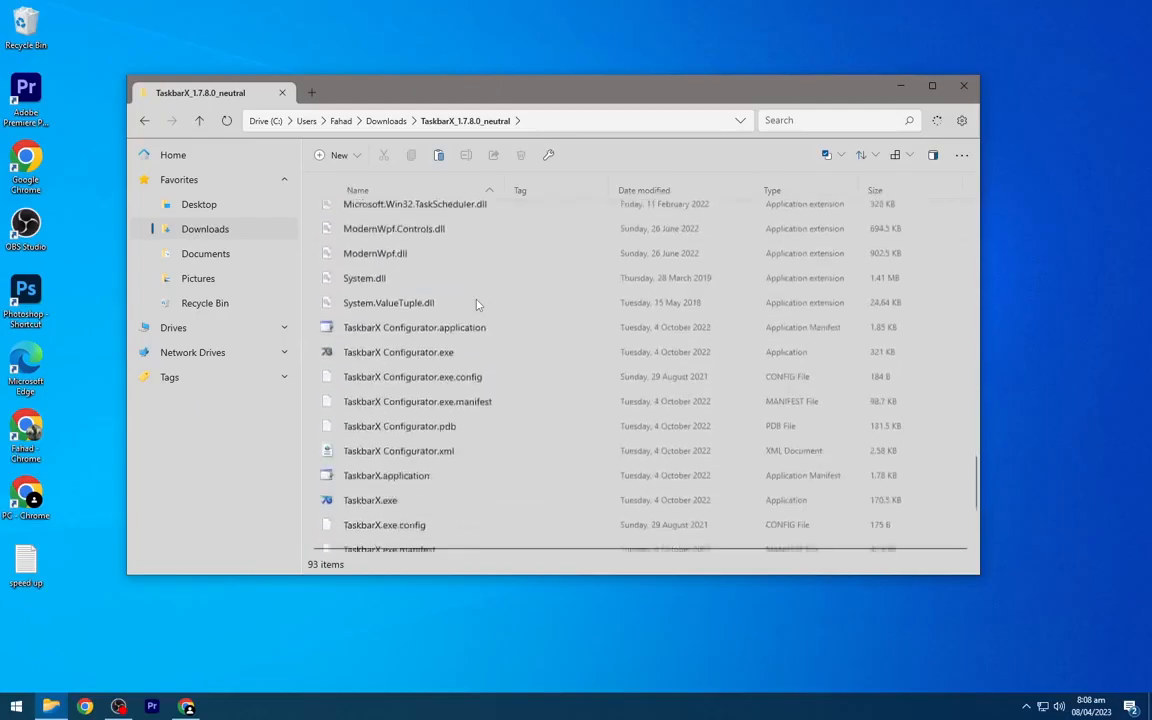
click(370, 432)
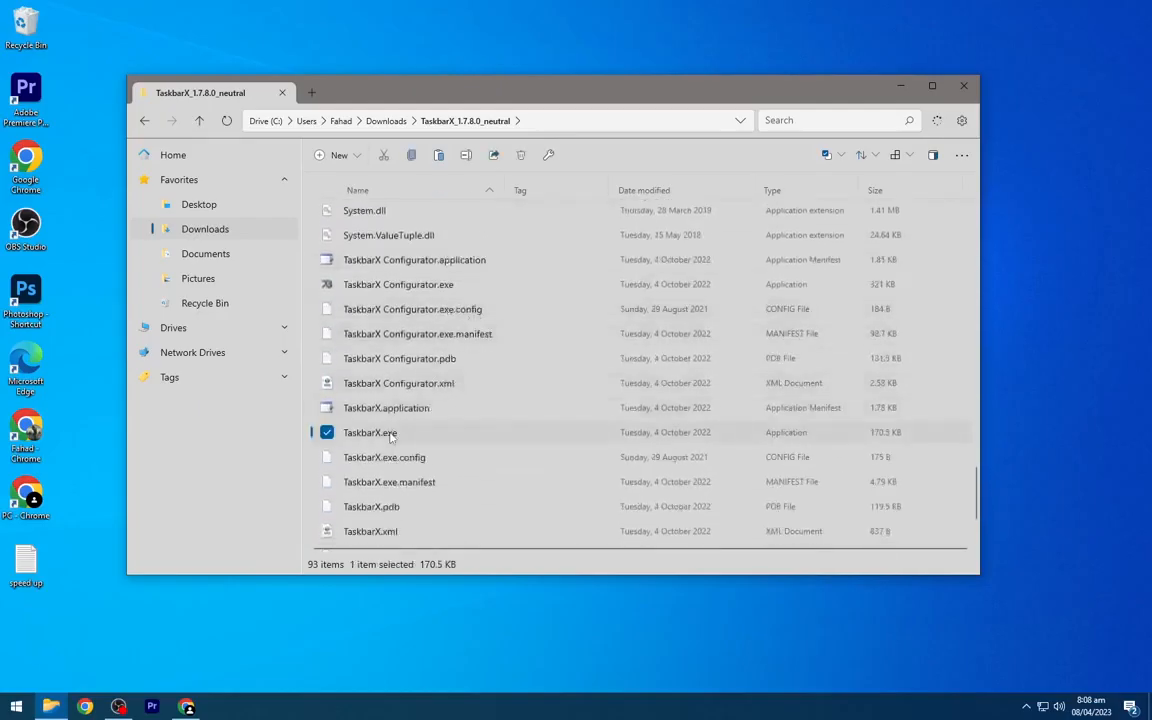
right_click(370, 432)
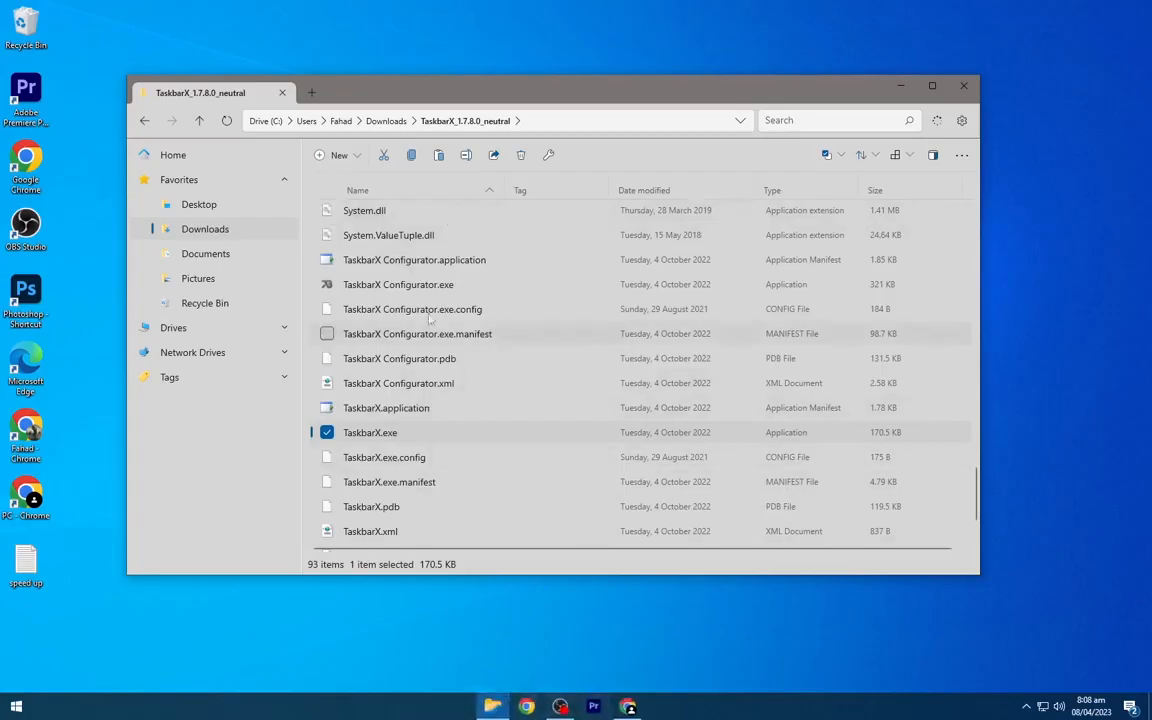
right_click(398, 284)
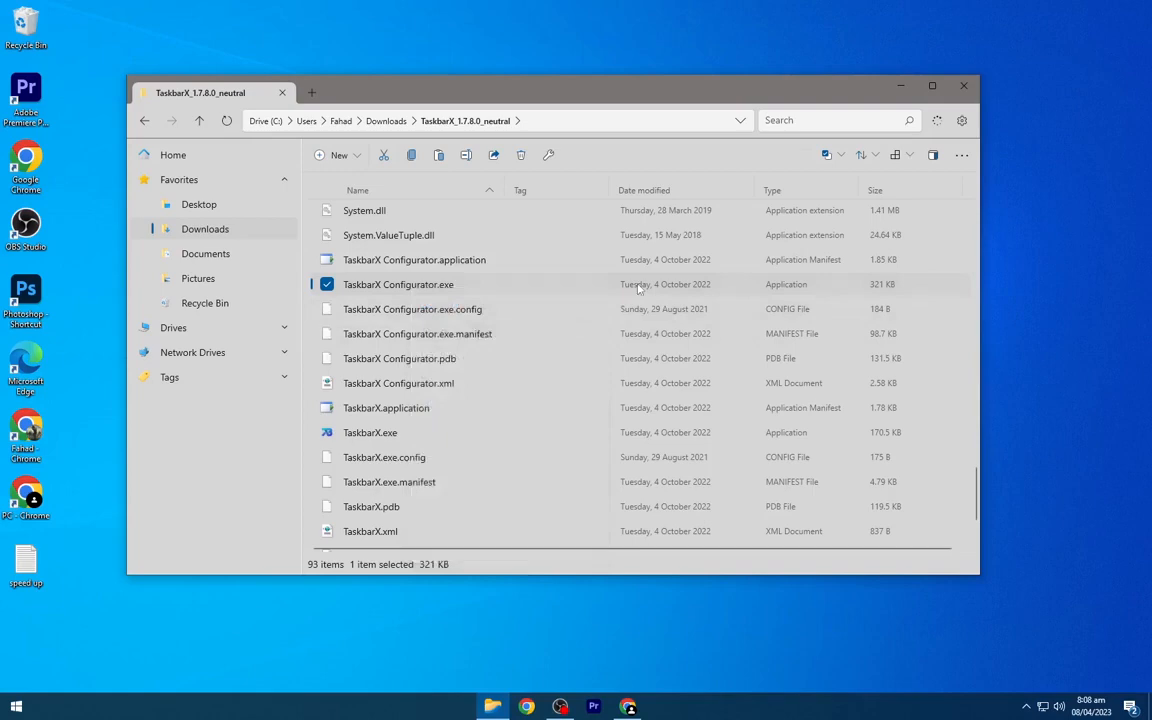
Step: Switch the TaskbarX Configurator taskbar style to Transparent and apply it
double_click(398, 284)
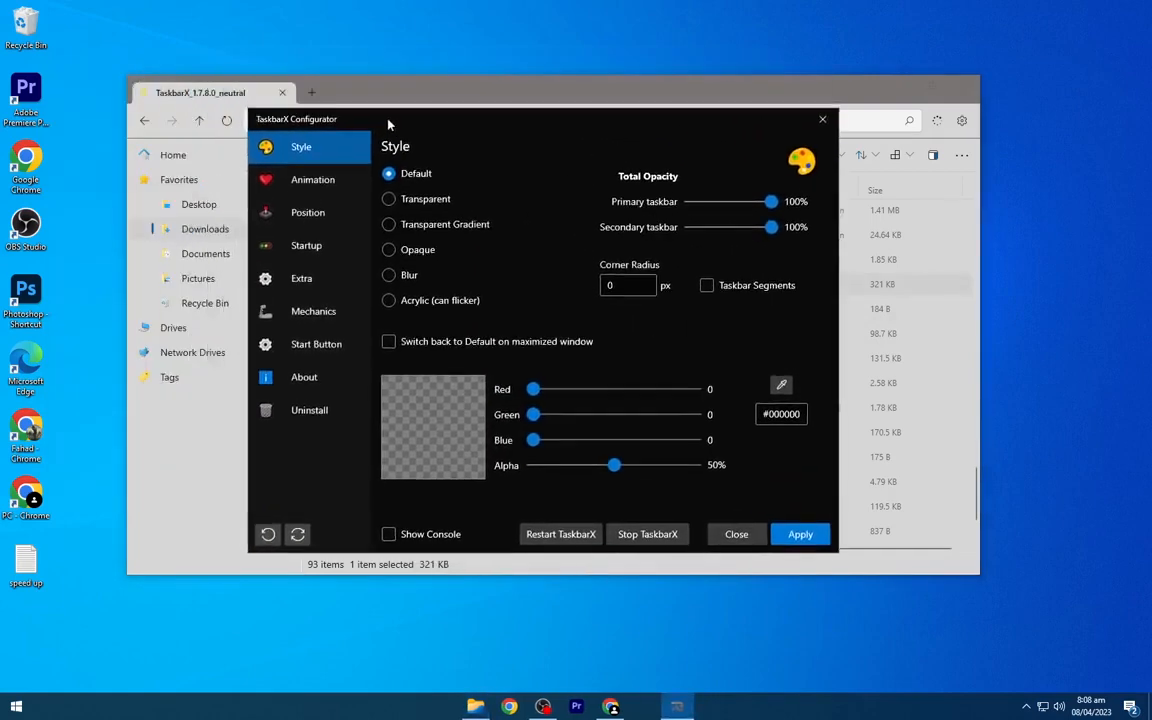
mouse_move(391, 199)
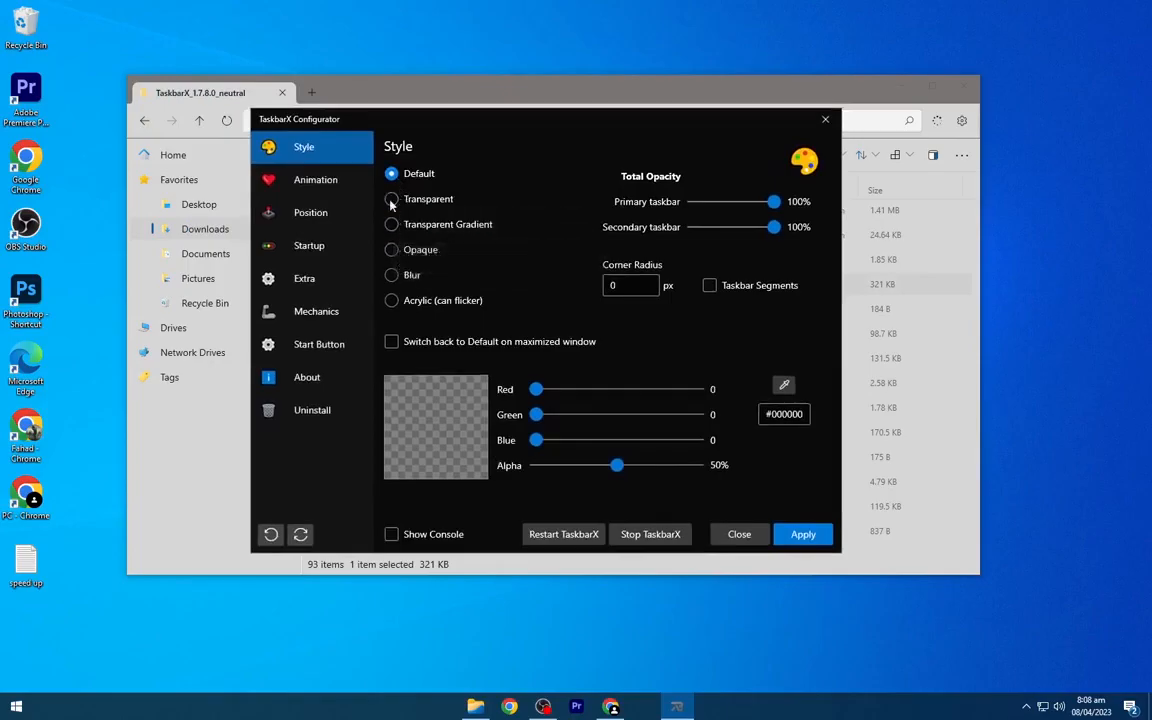
click(391, 199)
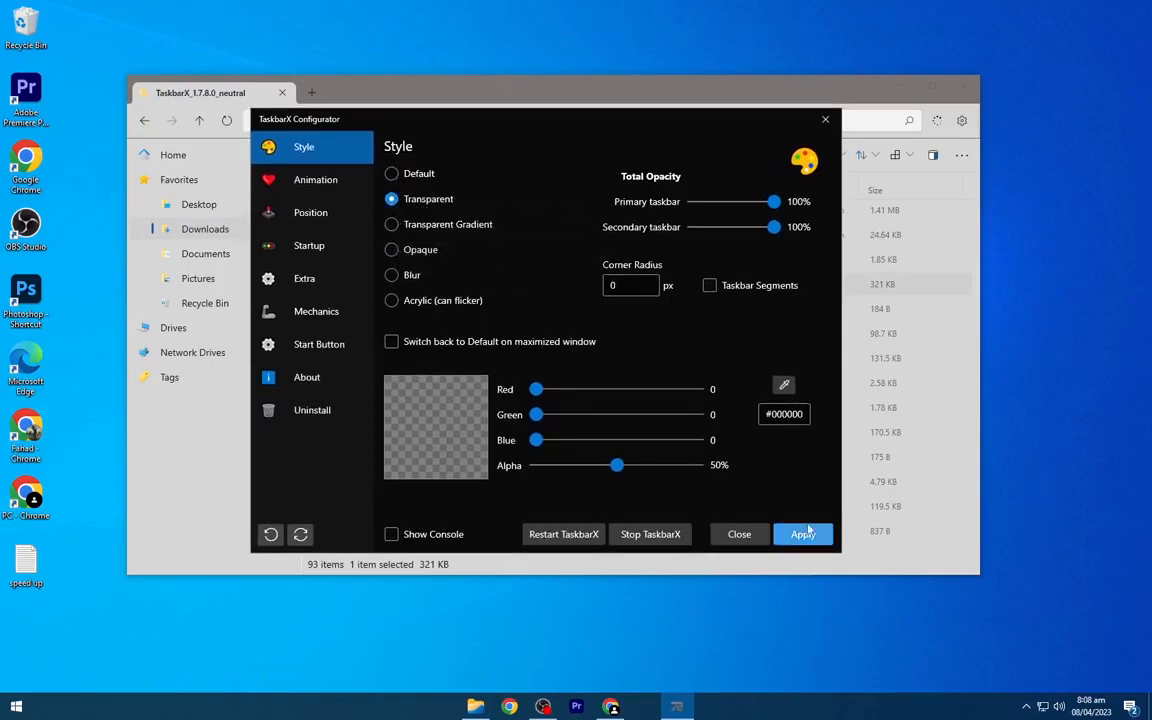
click(803, 533)
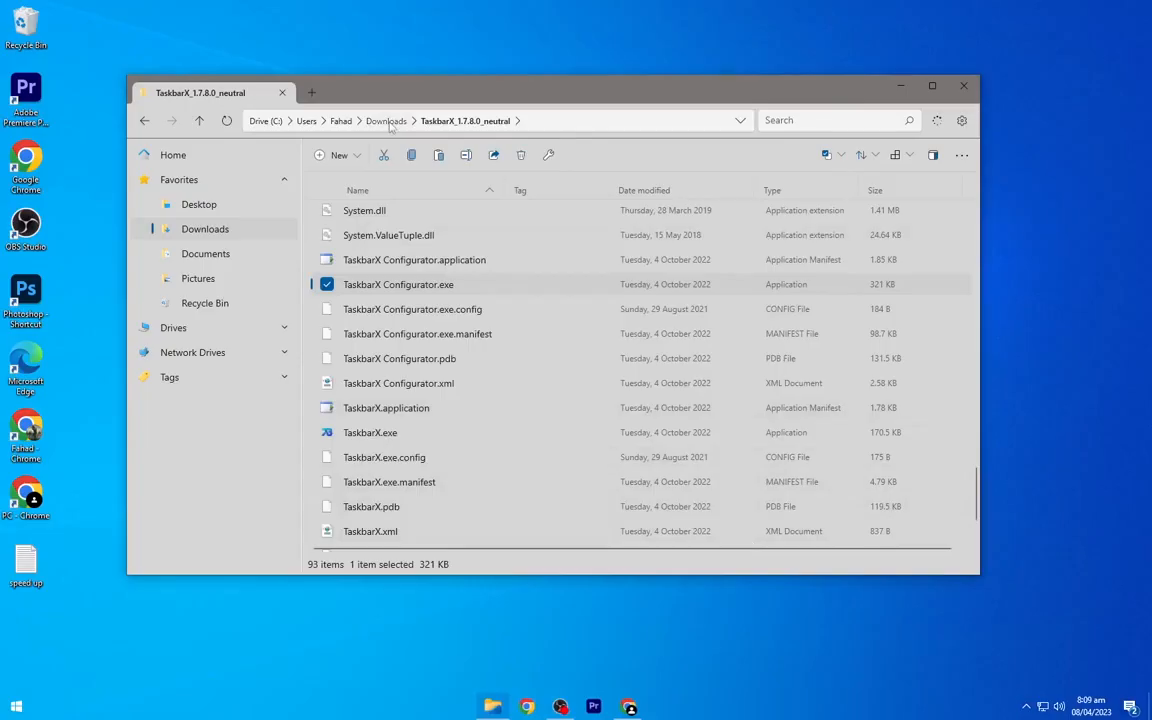
Step: Set peakpx.jpg from Downloads as the desktop background and close Files
click(386, 120)
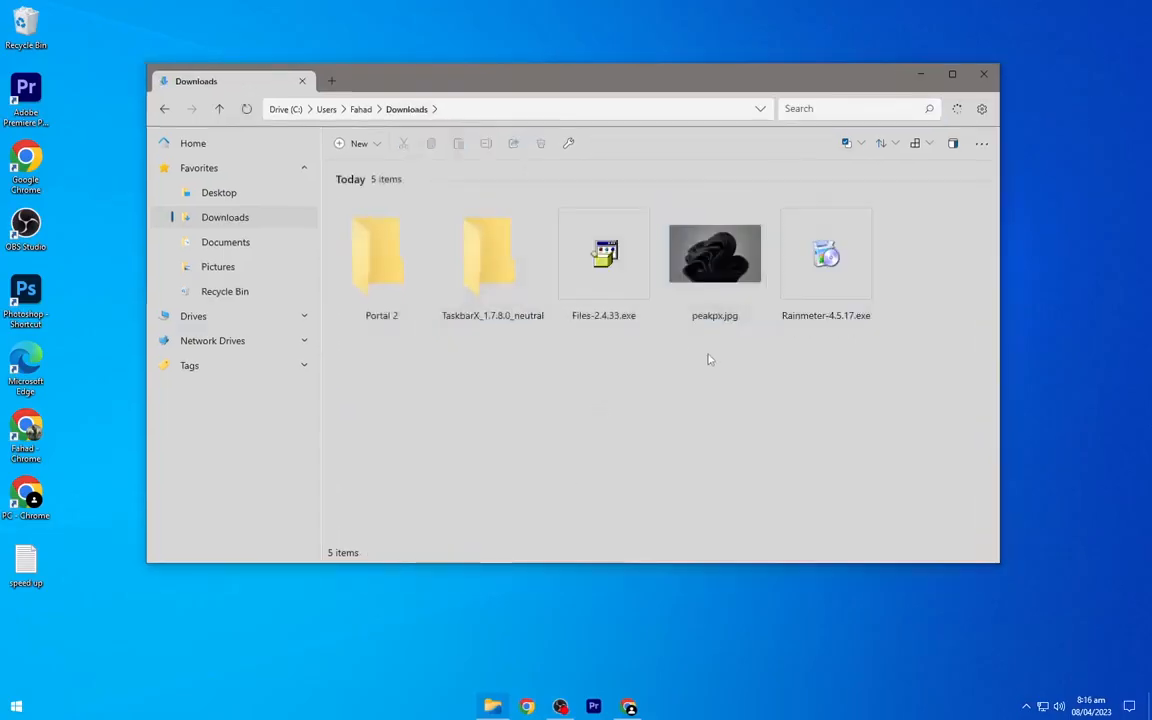
right_click(715, 253)
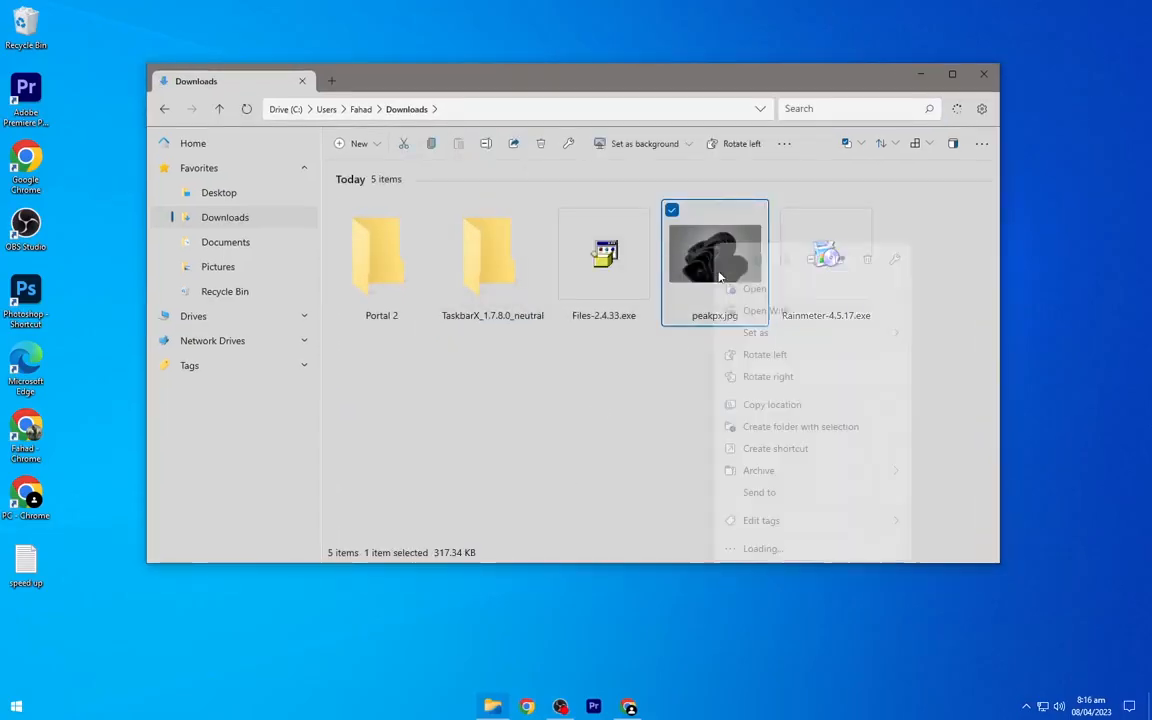
click(760, 310)
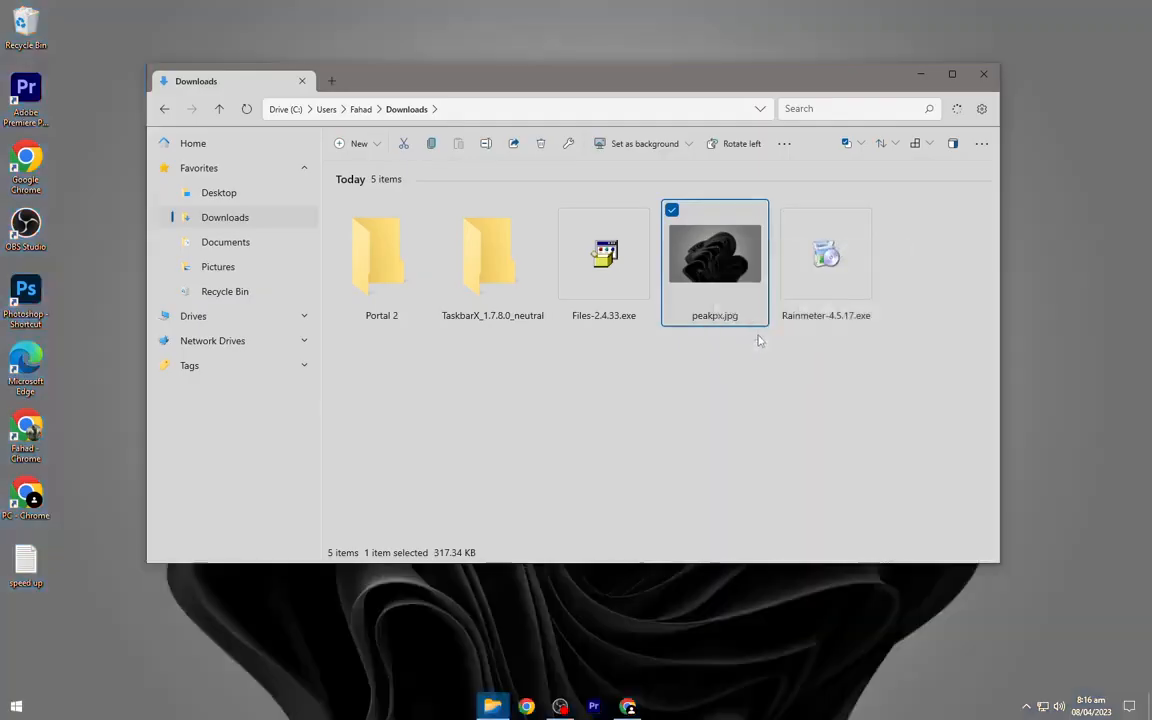
mouse_move(983, 74)
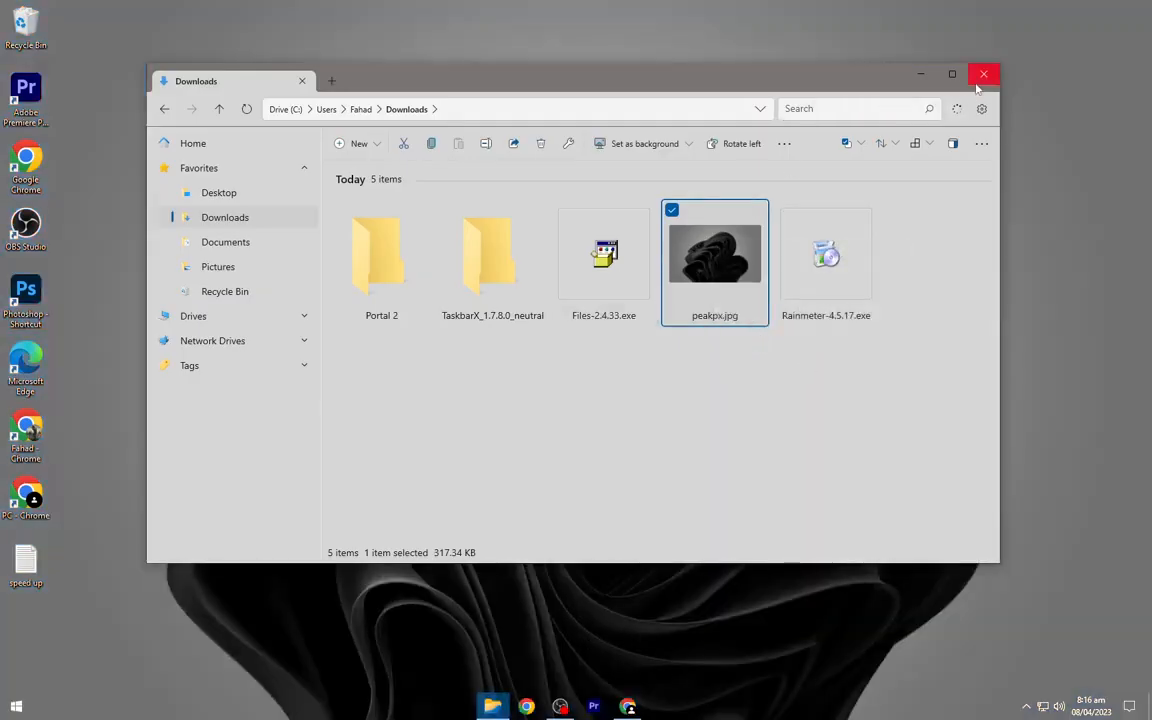
click(984, 74)
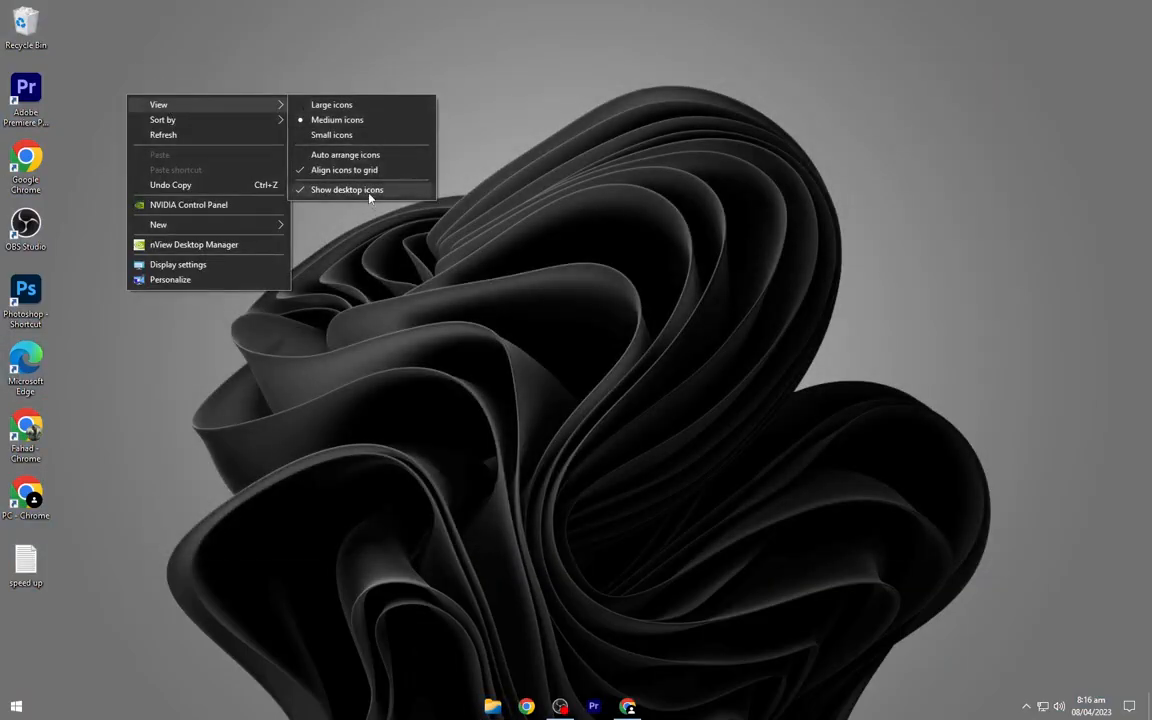
Step: Turn off Show desktop icons so only the swirl wallpaper remains
click(347, 189)
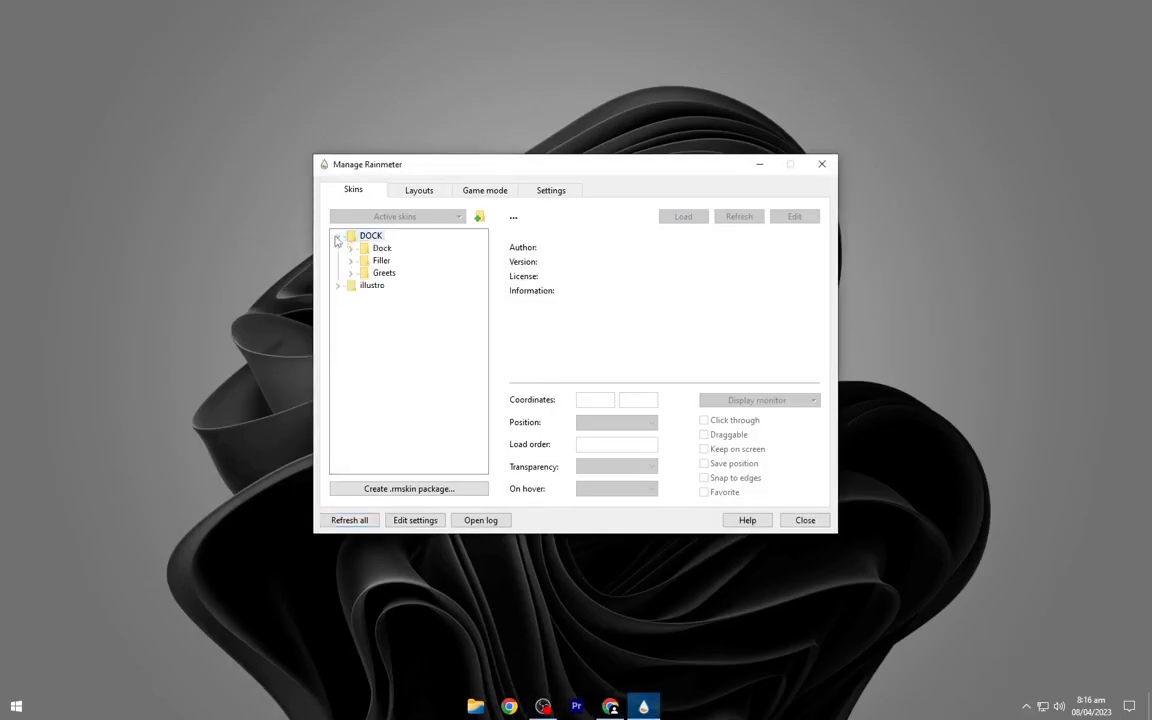
Step: Load Dock.ini and Greets.ini from the DOCK skin folder, then close Rainmeter's manager
click(351, 247)
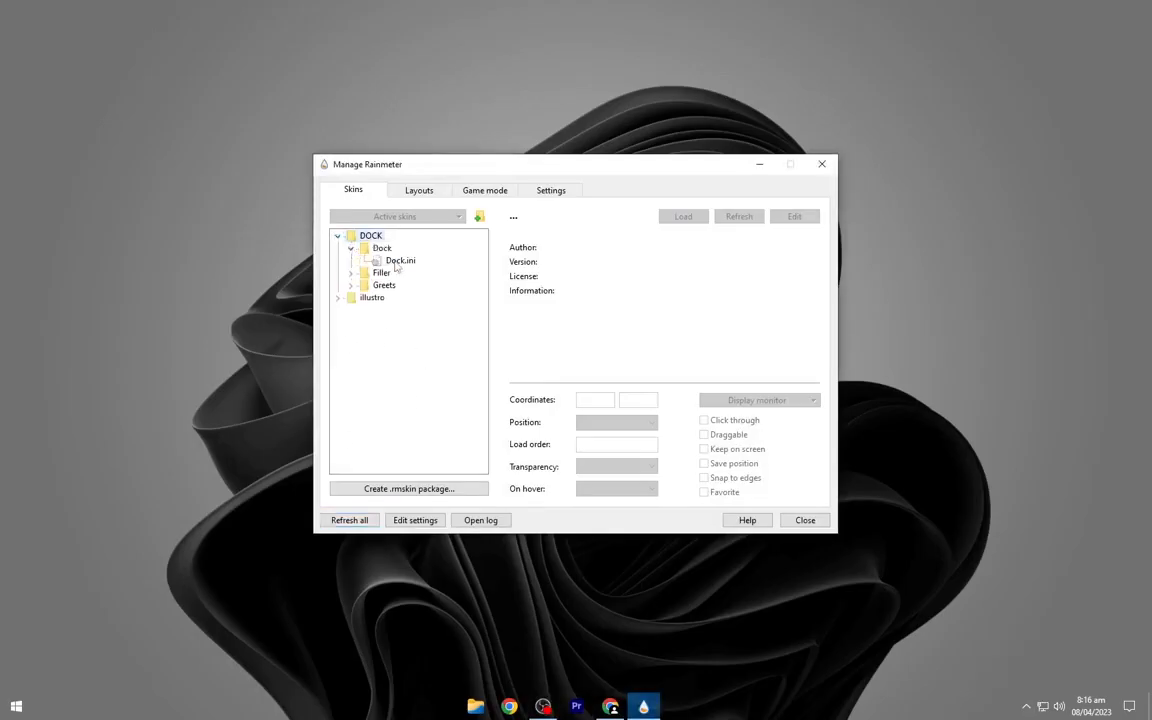
click(400, 260)
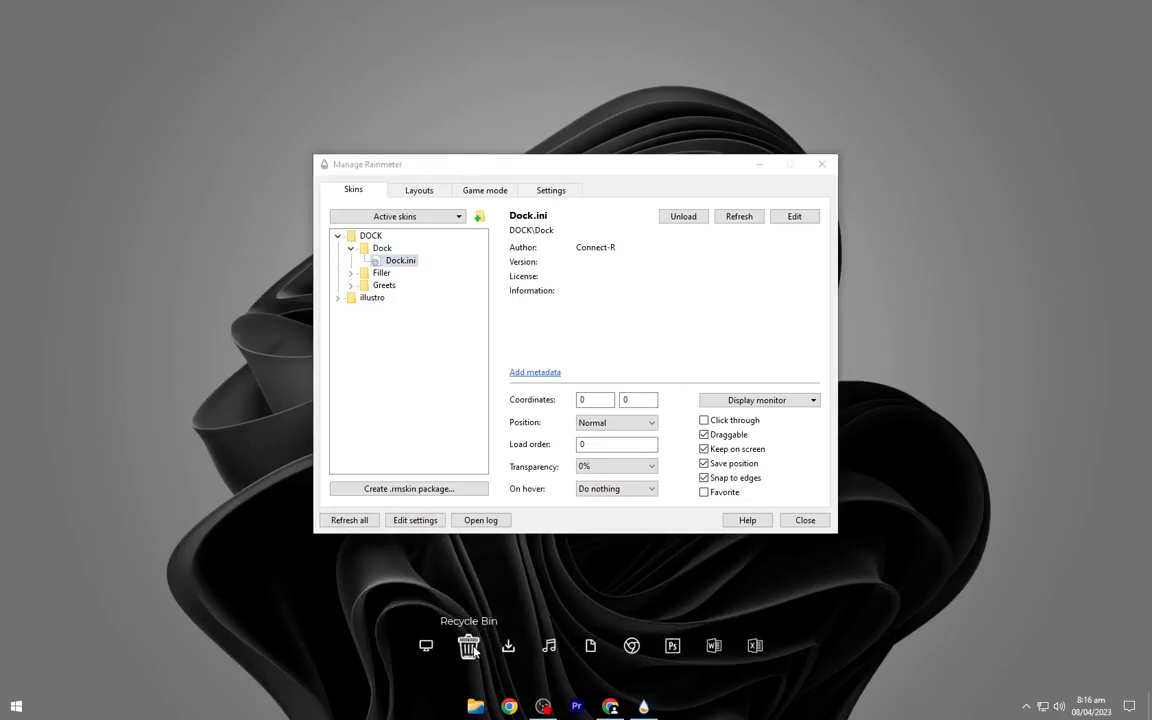
click(351, 285)
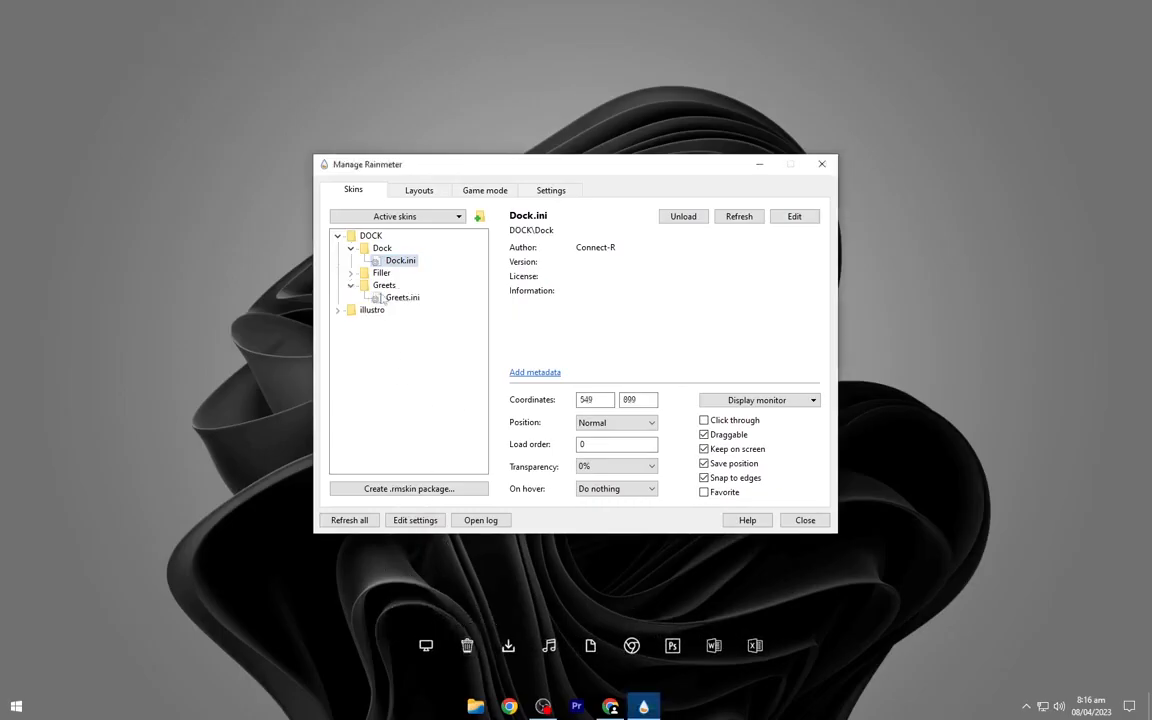
click(402, 297)
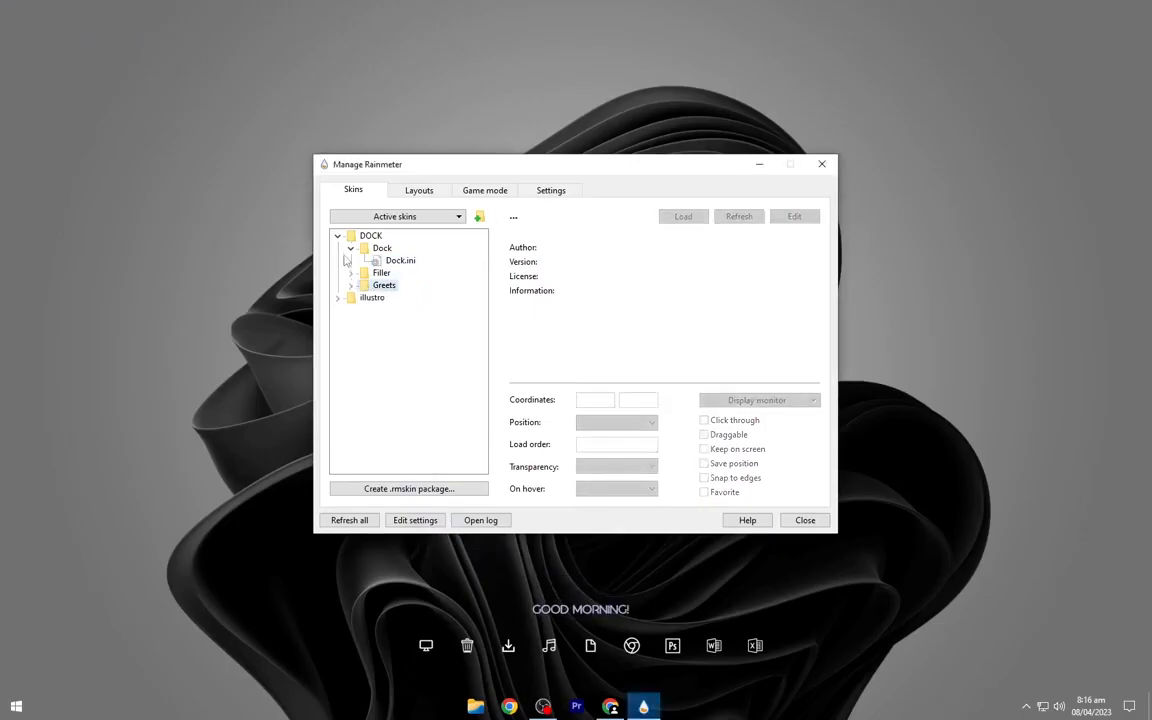
click(822, 163)
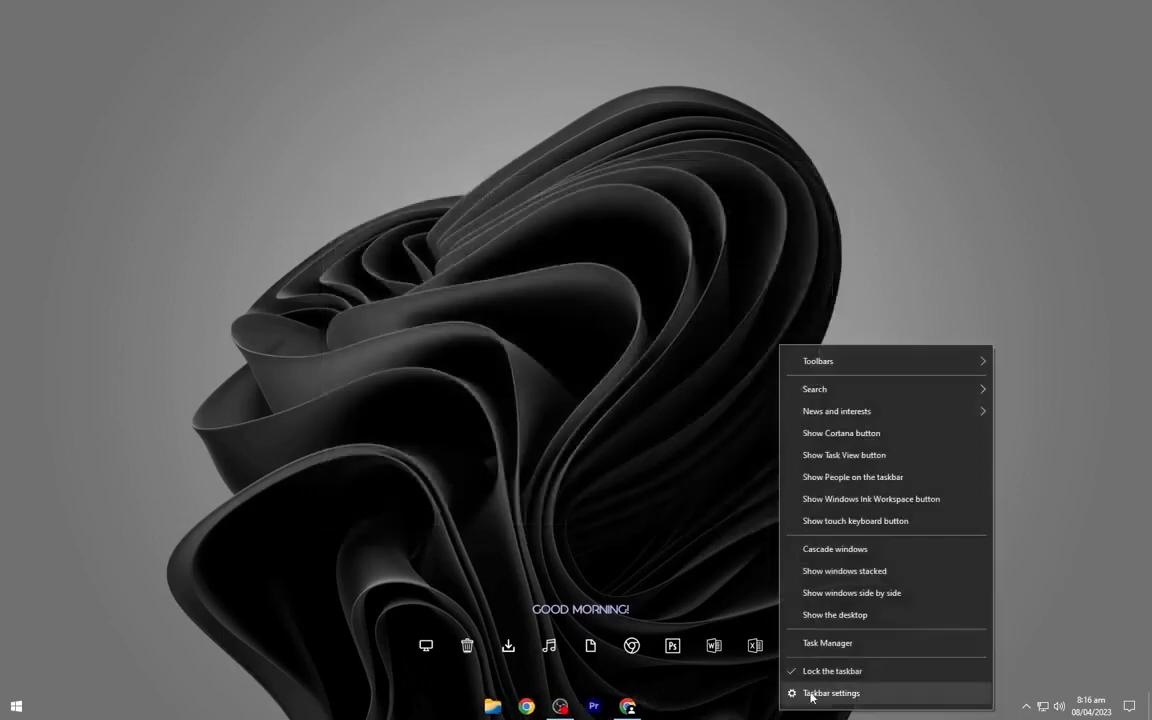
Step: Turn on 'Automatically hide the taskbar in desktop mode' in Taskbar settings
click(831, 692)
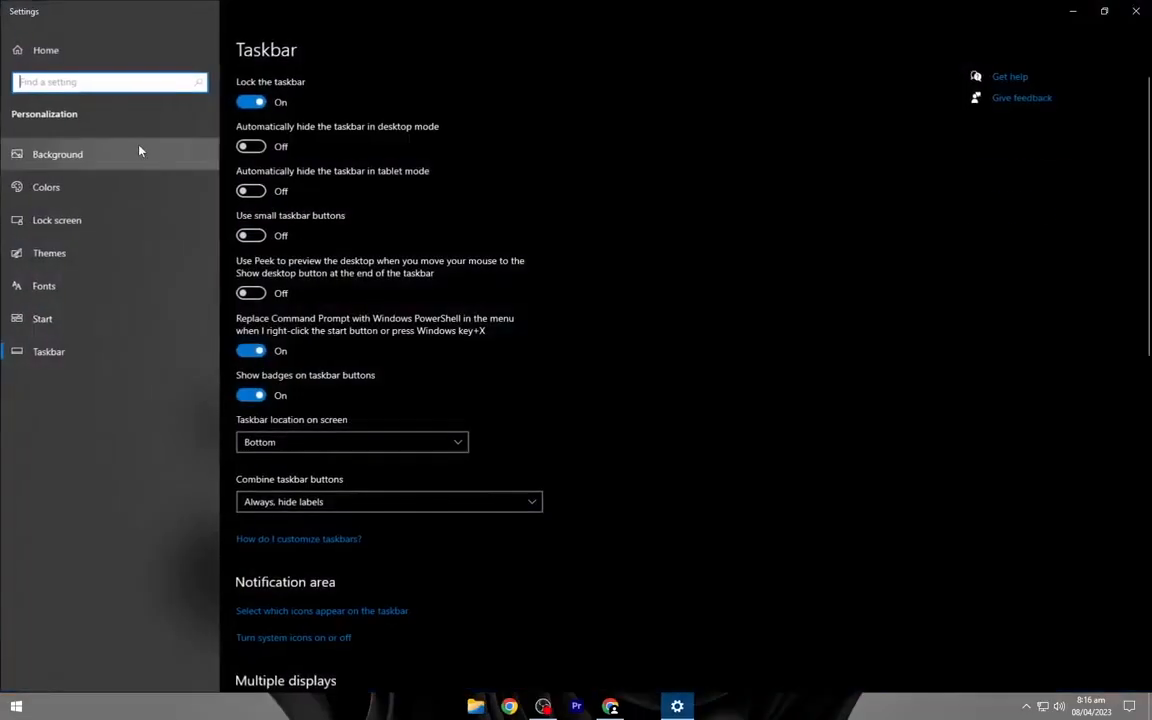
click(250, 146)
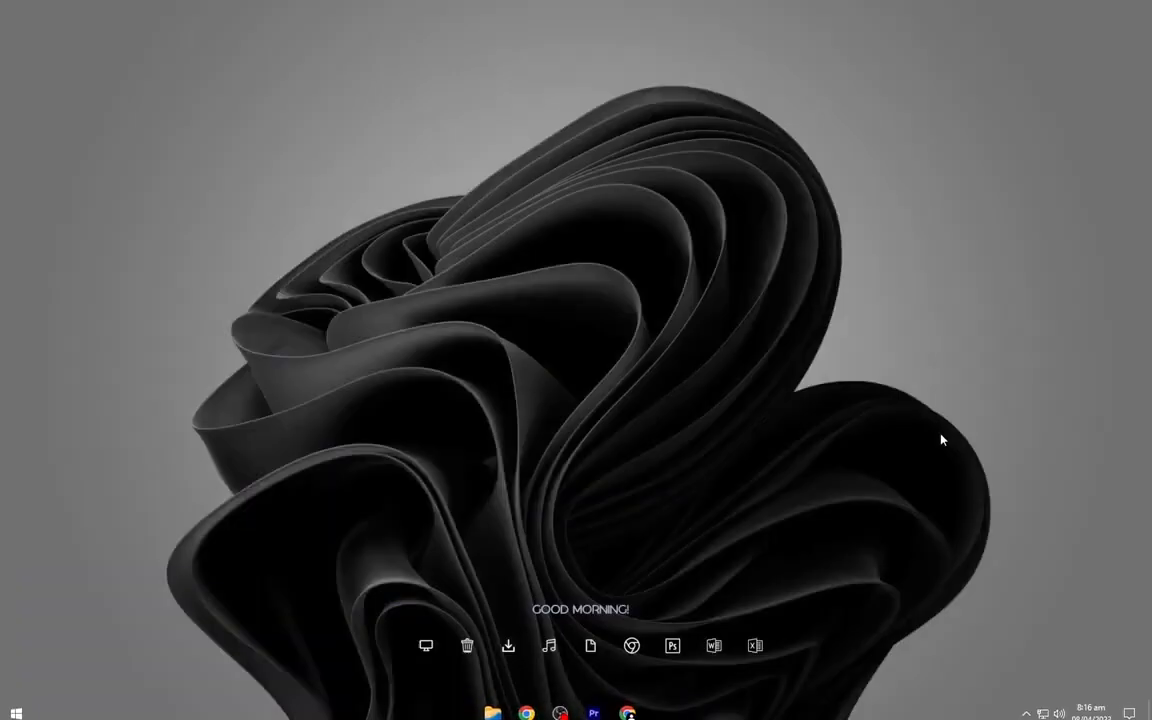
mouse_move(531, 474)
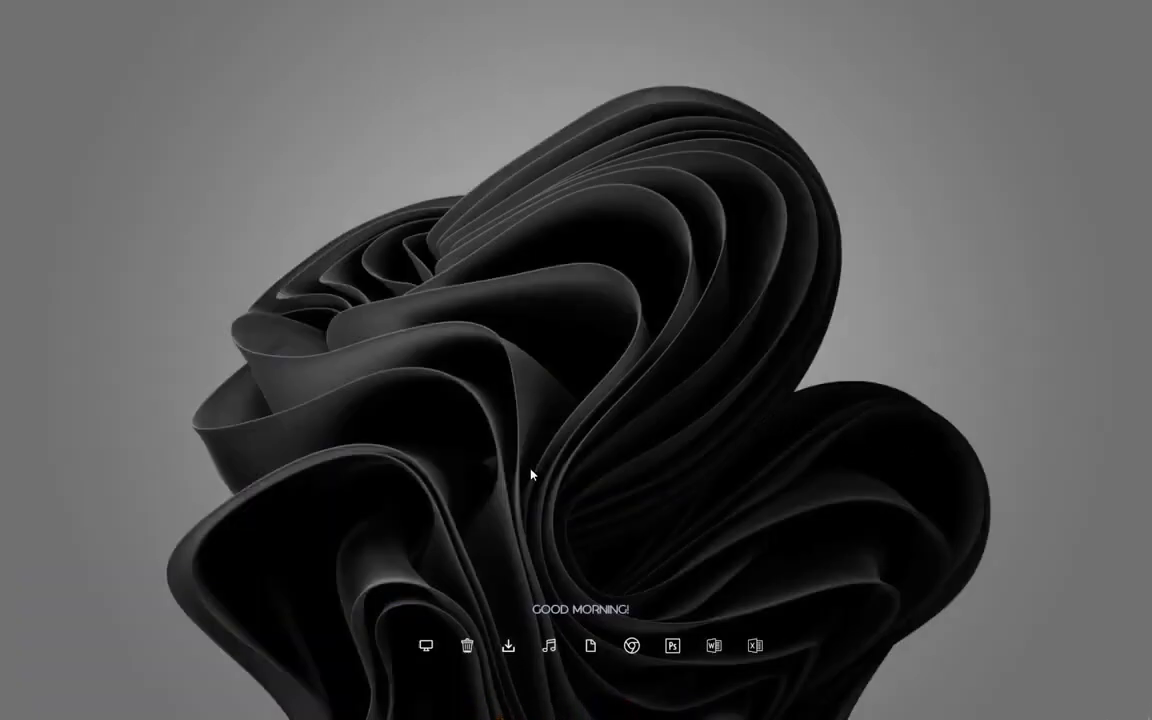
Step: Launch Files at Home from the dock's My Computer icon
click(426, 645)
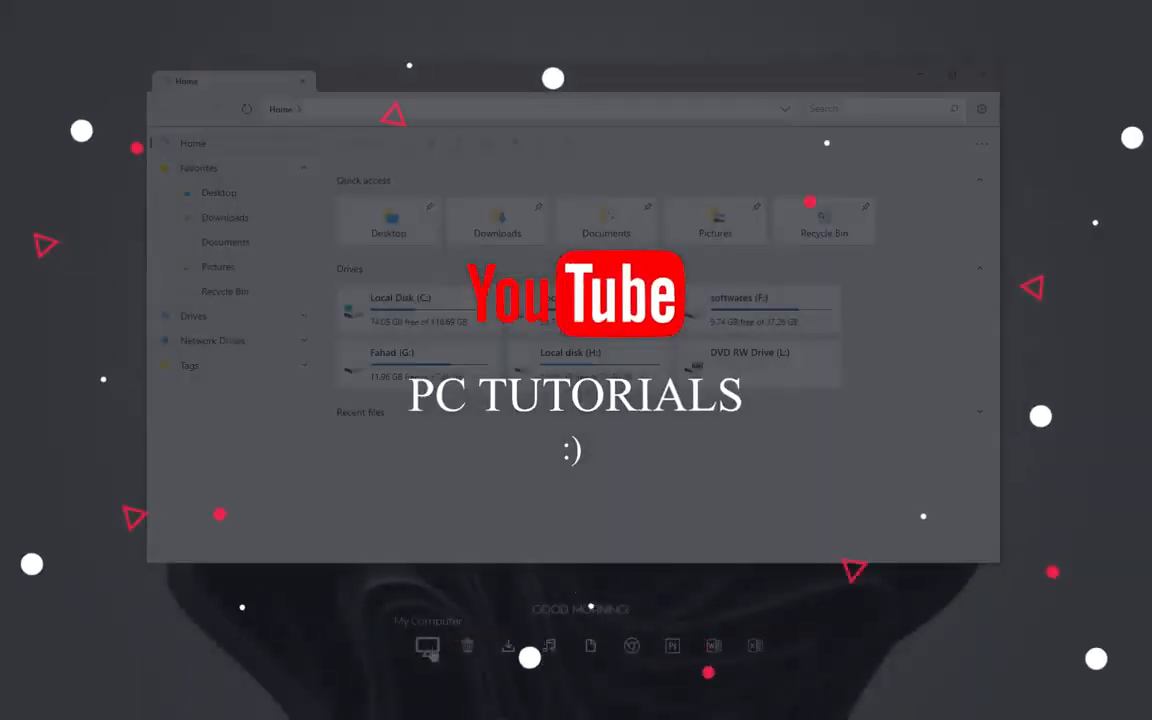